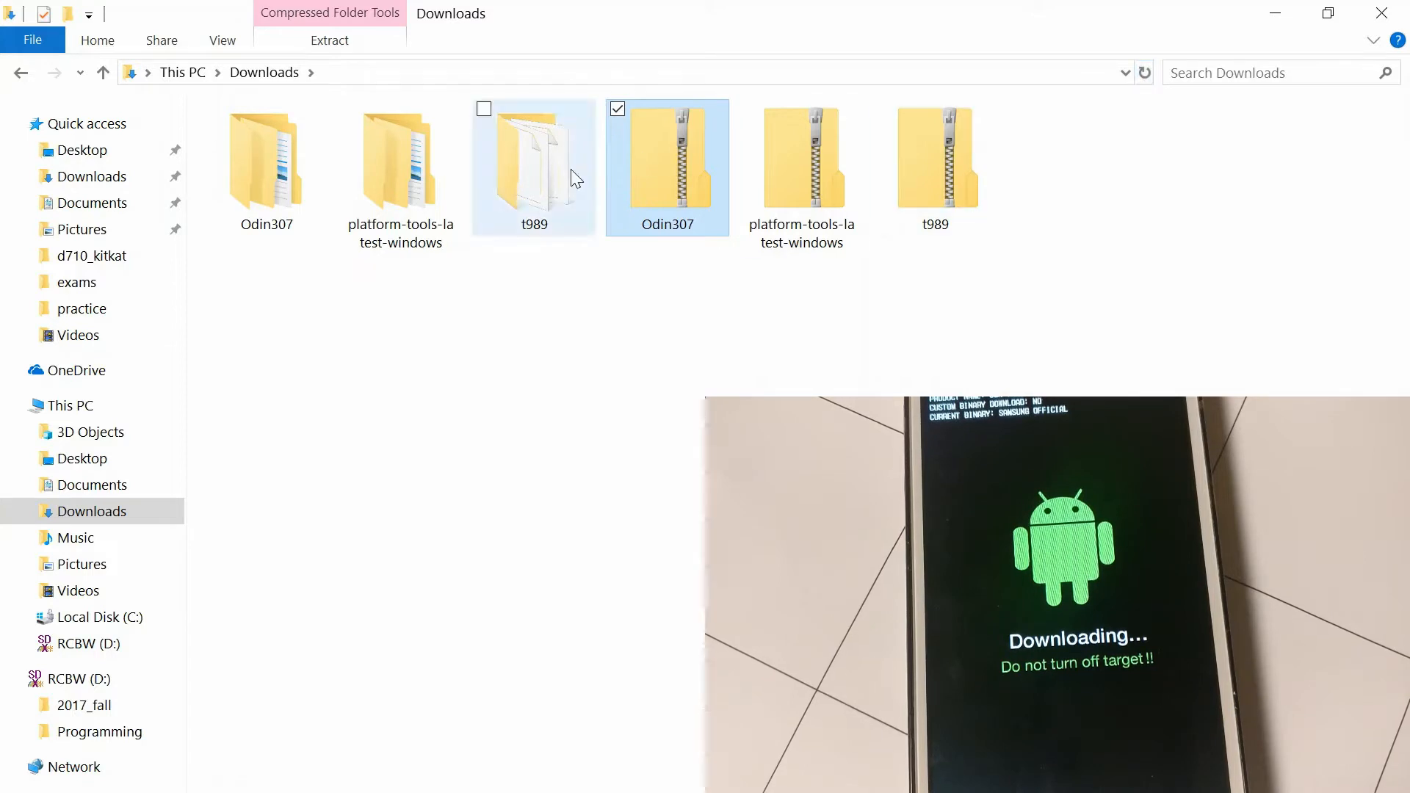
# Navigate into the extracted Odin307 folder in Downloads to reach the Odin3 executable.
pyautogui.doubleClick(667, 157)
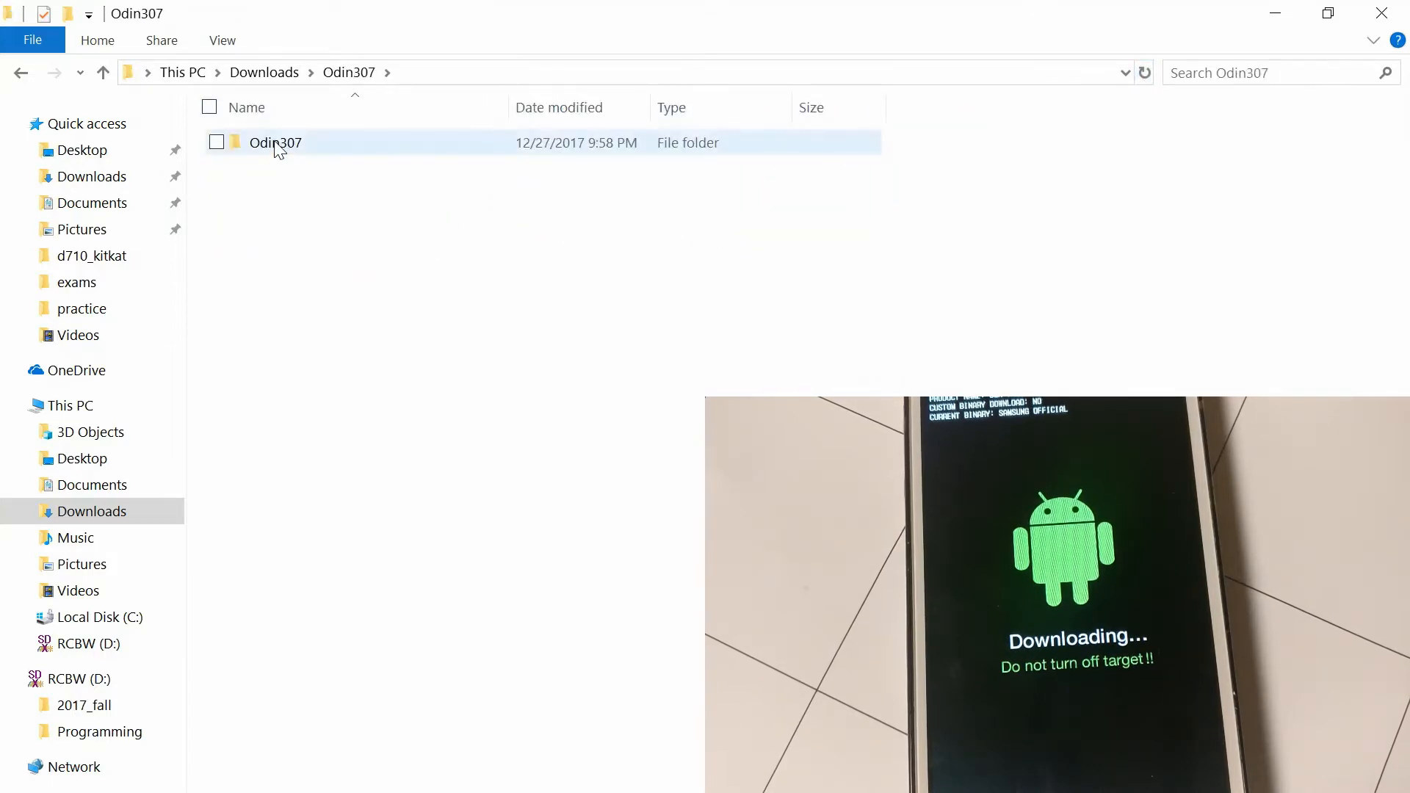
pyautogui.doubleClick(275, 142)
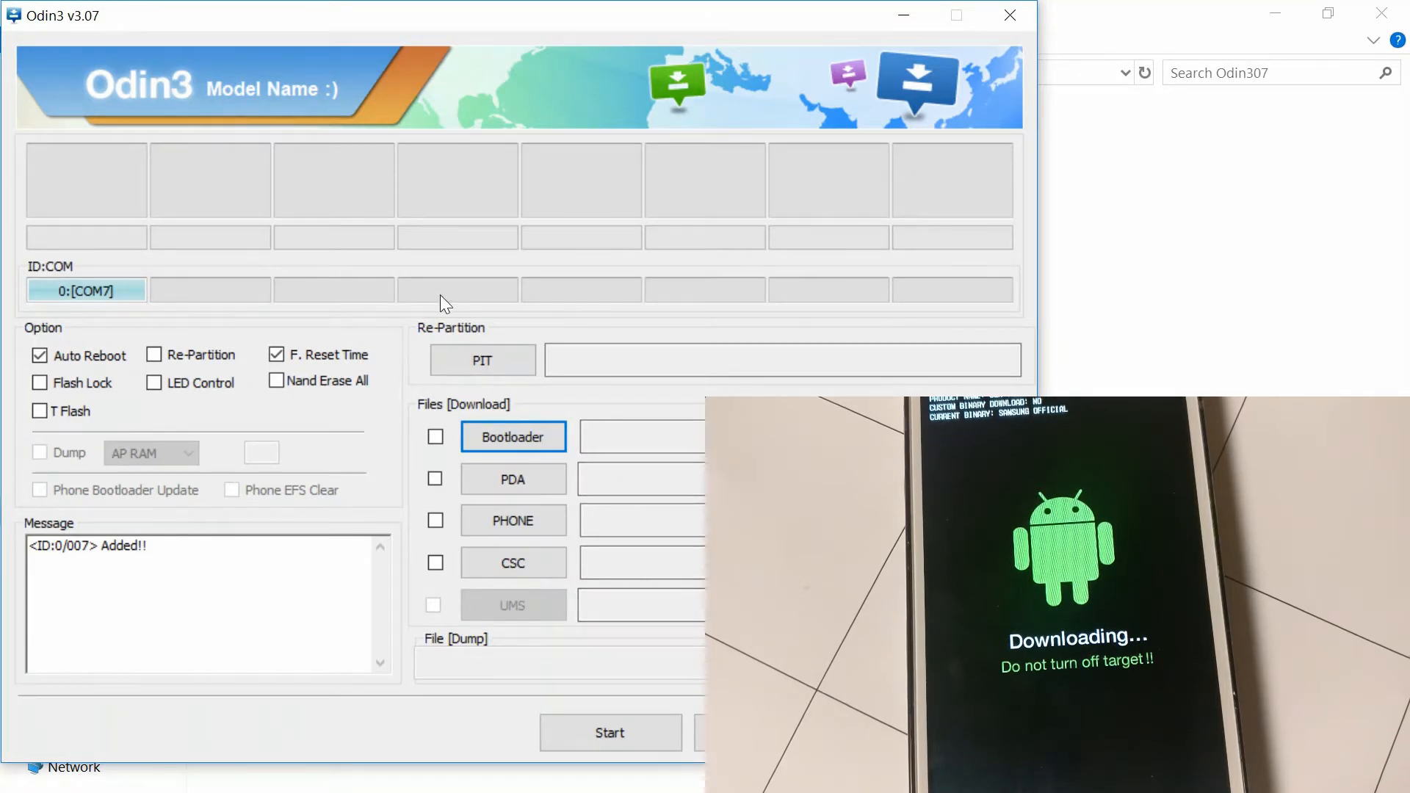
# Choose the T989UVMC6 .tar.md5 firmware from Downloads\t989 as the PDA file.
pyautogui.click(512, 437)
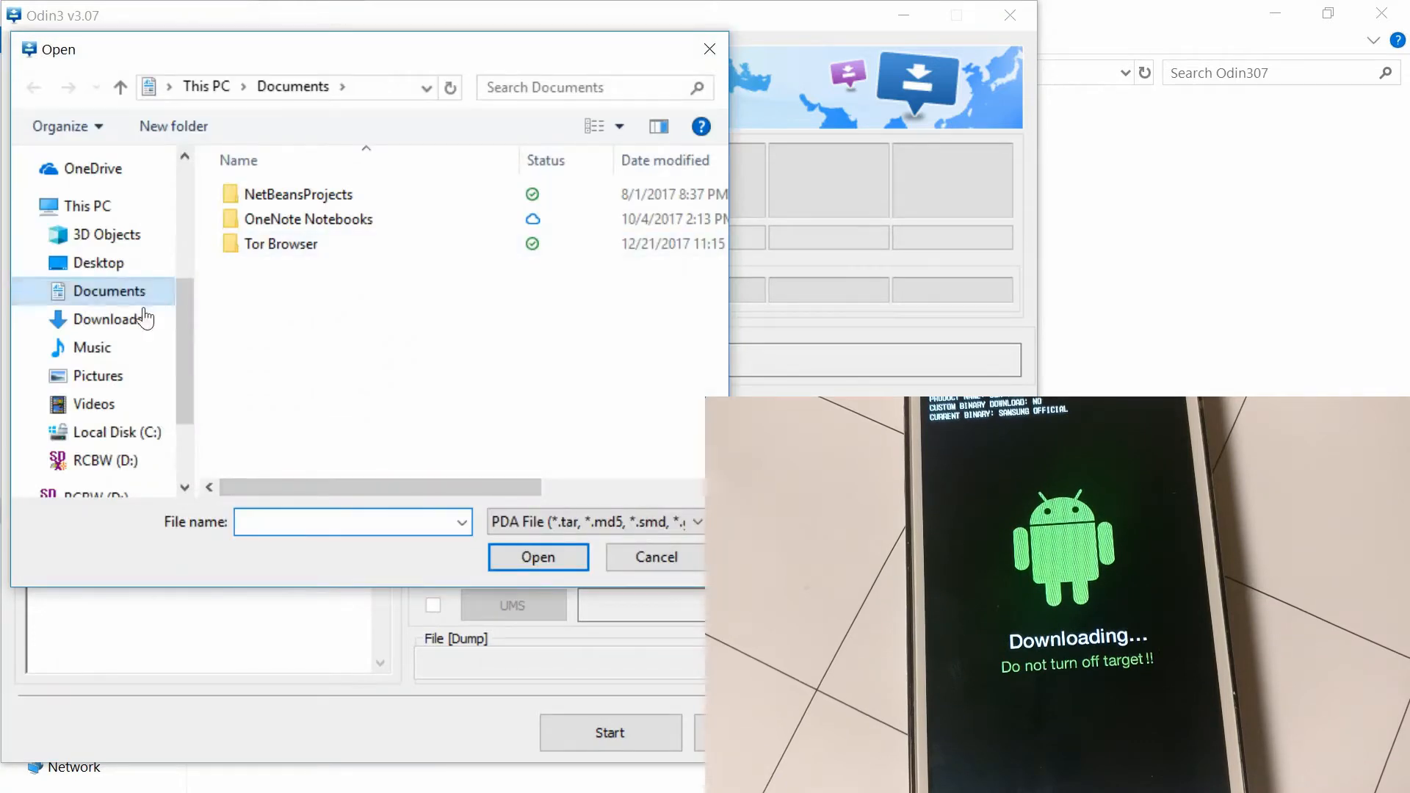
pyautogui.click(107, 319)
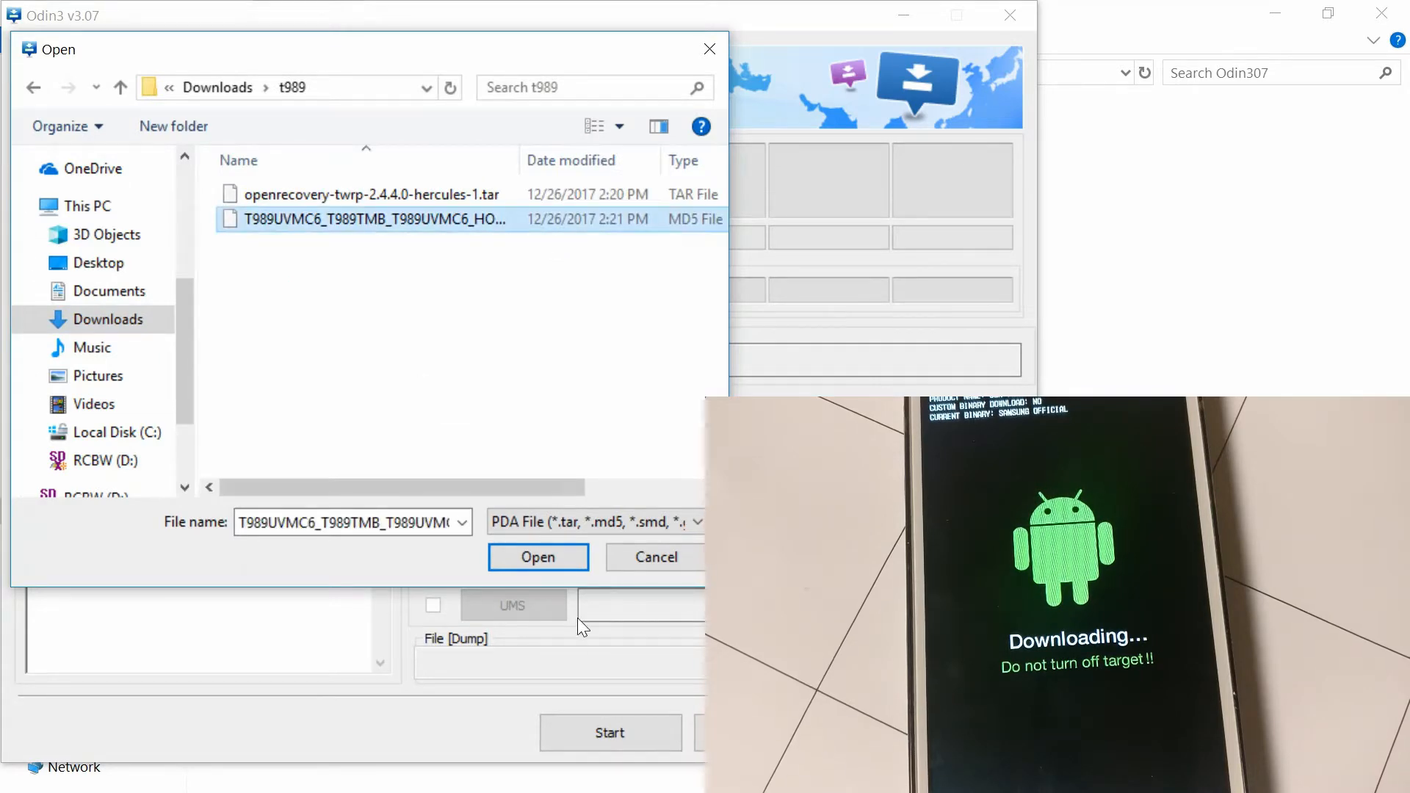
pyautogui.click(537, 557)
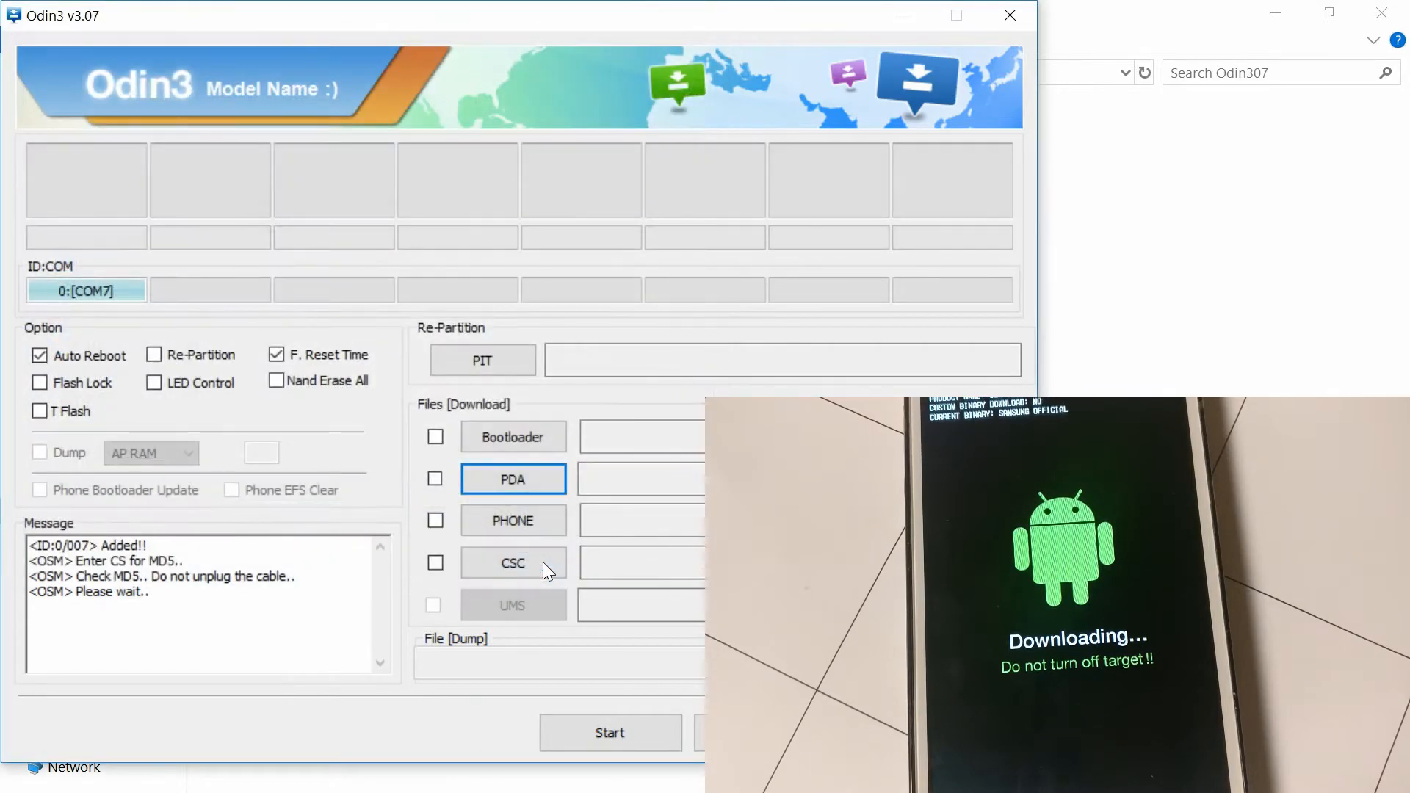
pyautogui.moveTo(504, 715)
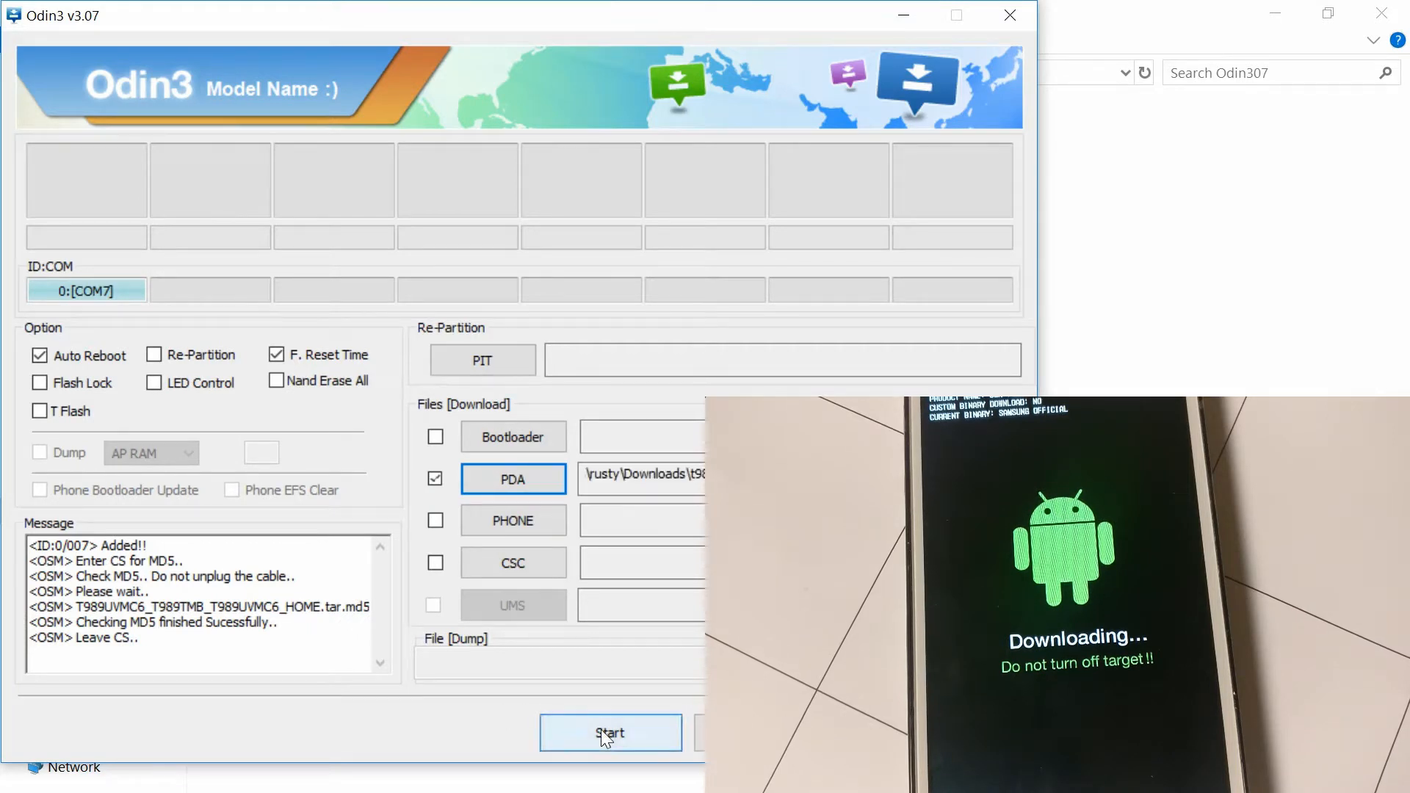
# Start flashing the T989UVMC6 stock firmware so the phone reboots.
pyautogui.click(611, 732)
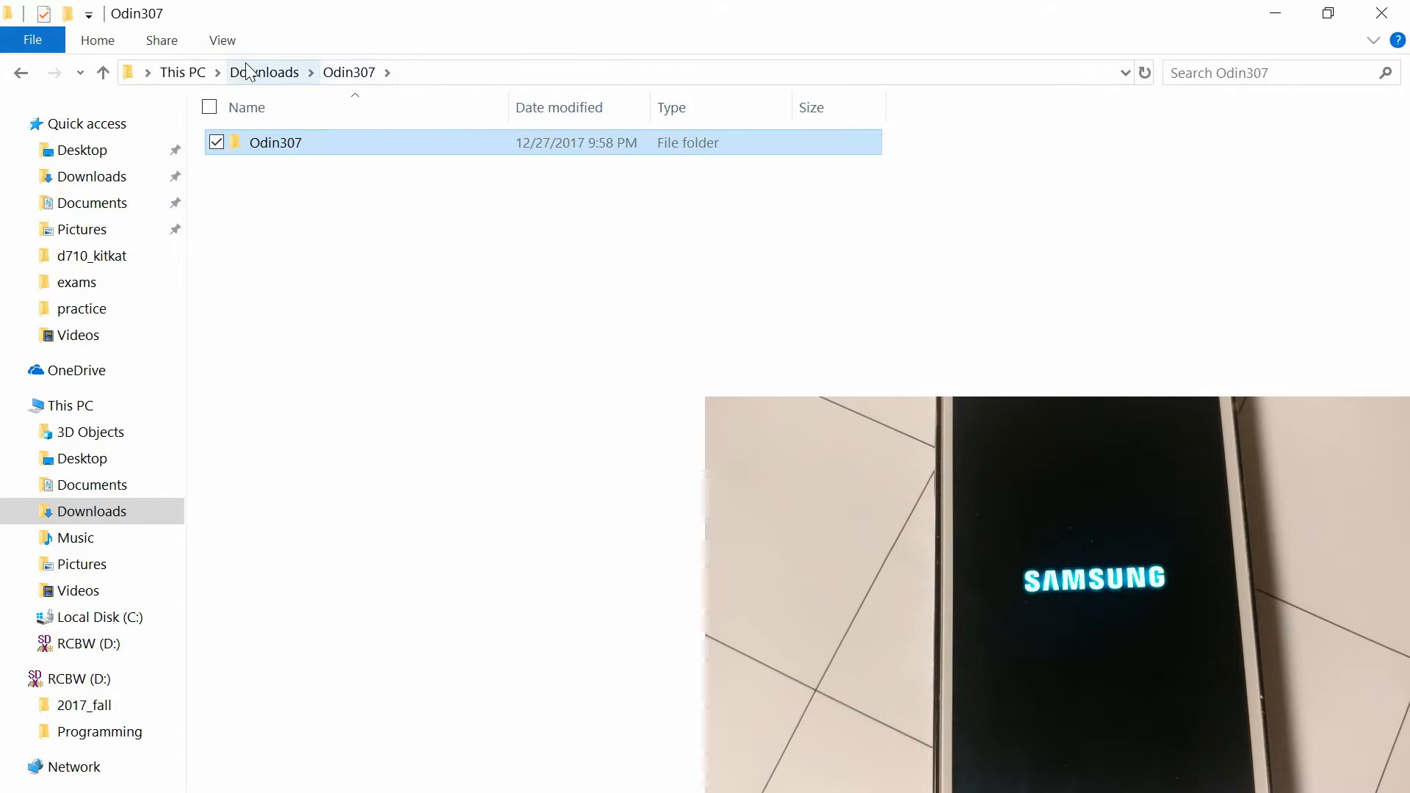
# Open the phone's USB Drive (E:) in a second window beside the t989 folder, closing a mistaken OneDrive window.
pyautogui.click(263, 72)
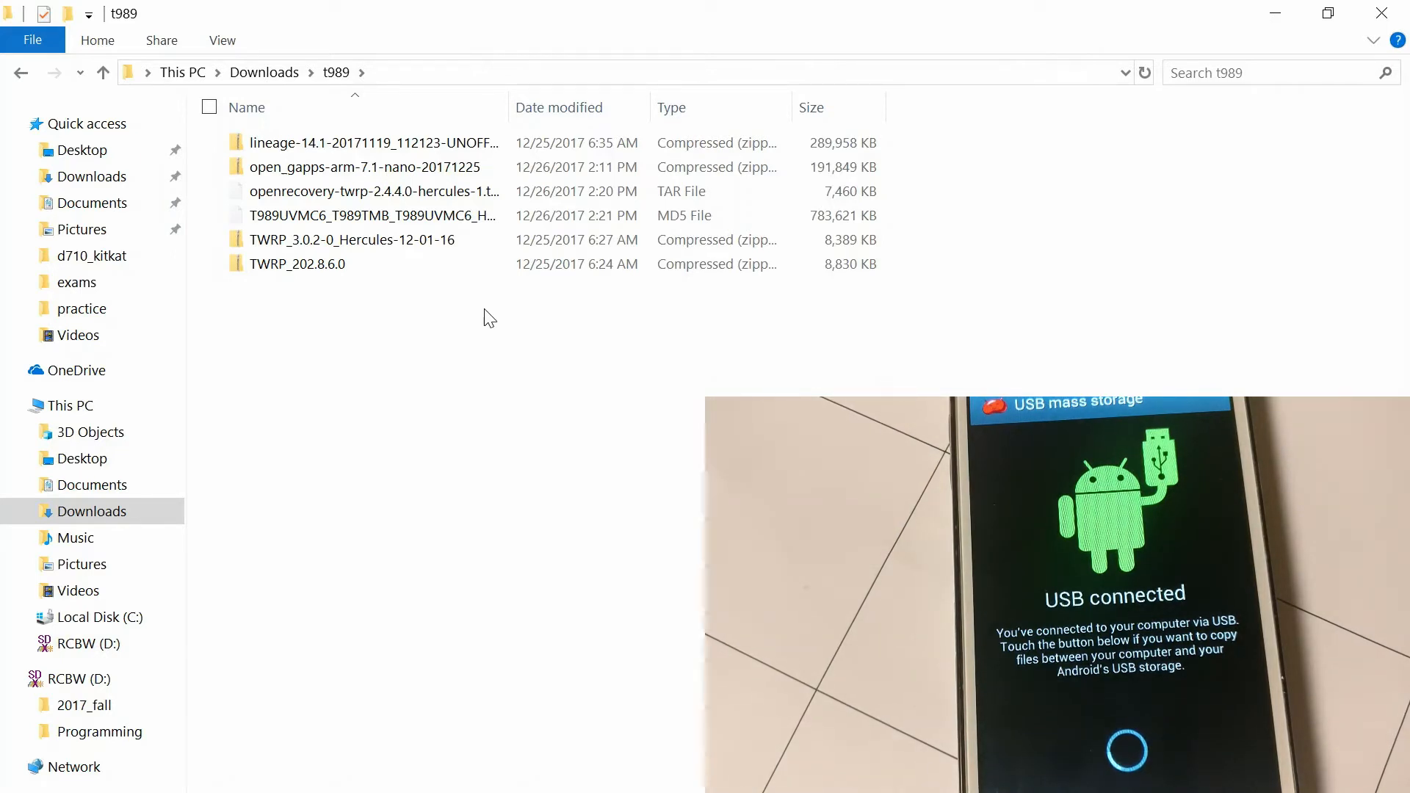
pyautogui.moveTo(394, 448)
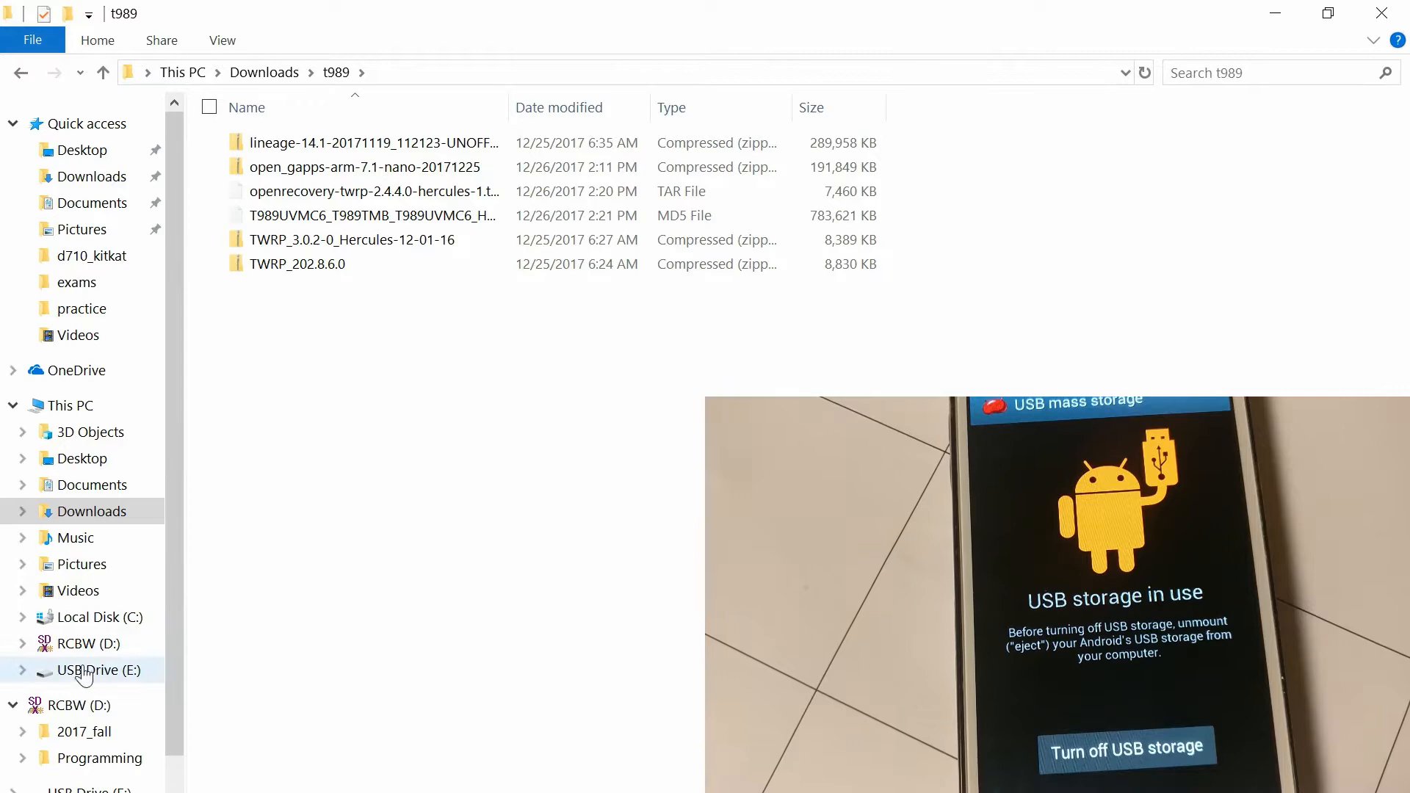
pyautogui.rightClick(97, 670)
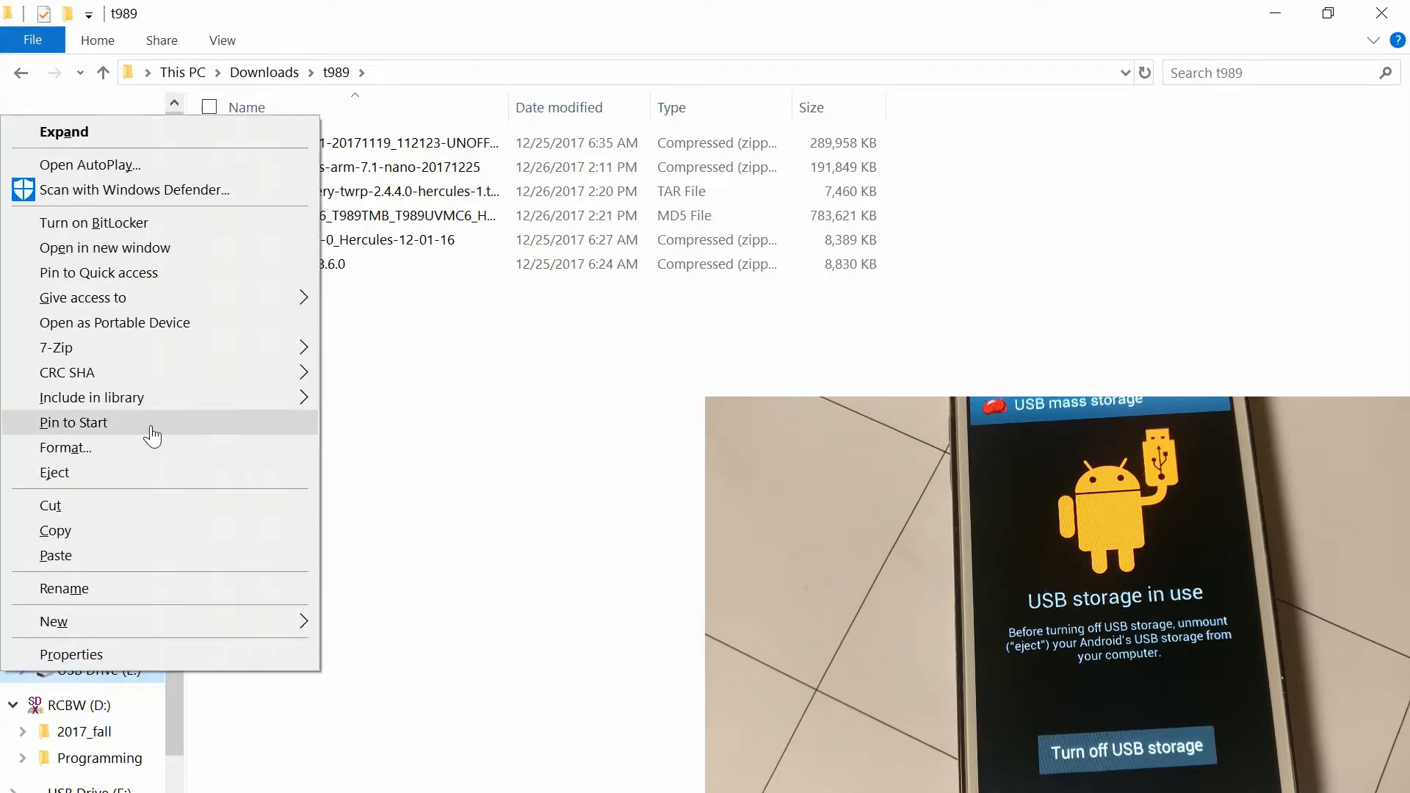
pyautogui.moveTo(134, 261)
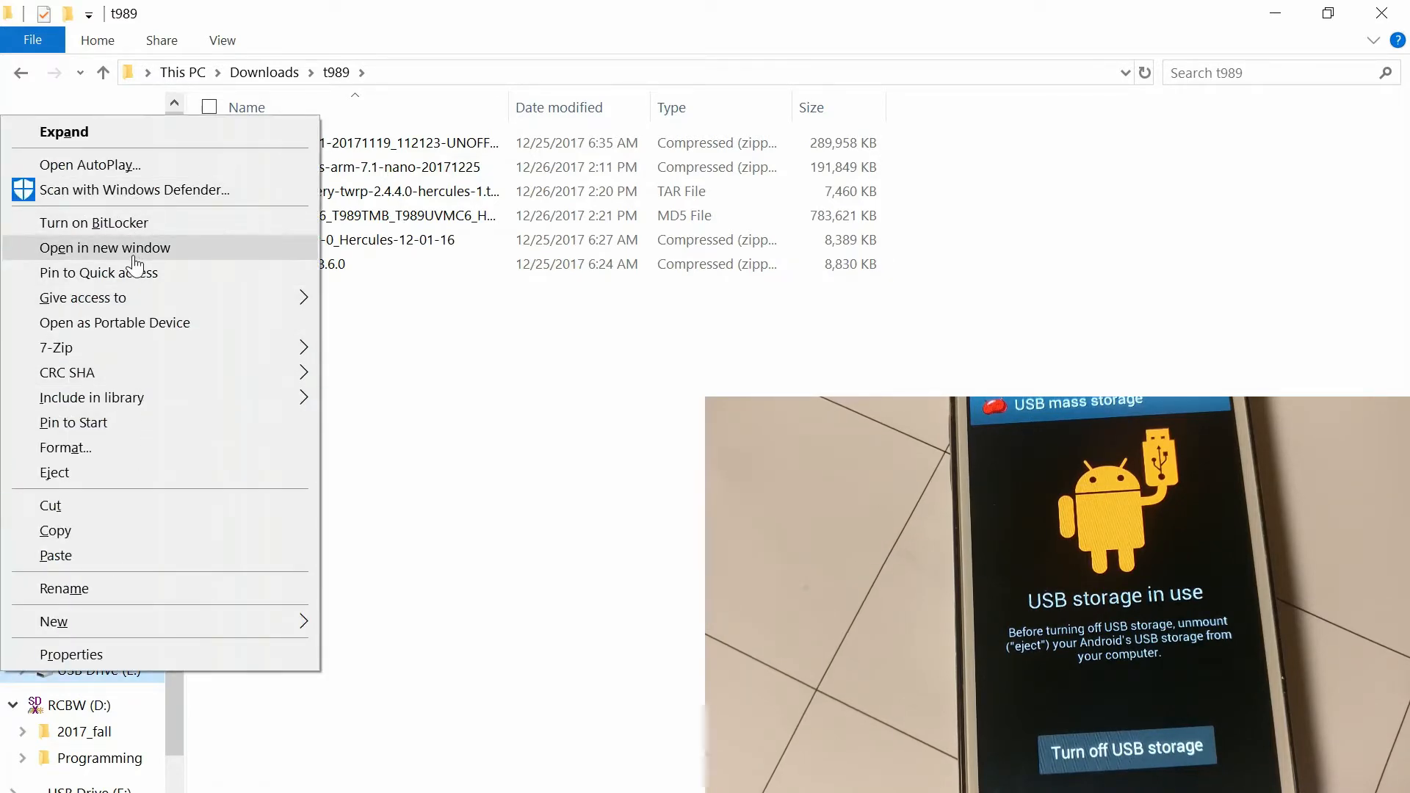
pyautogui.click(104, 247)
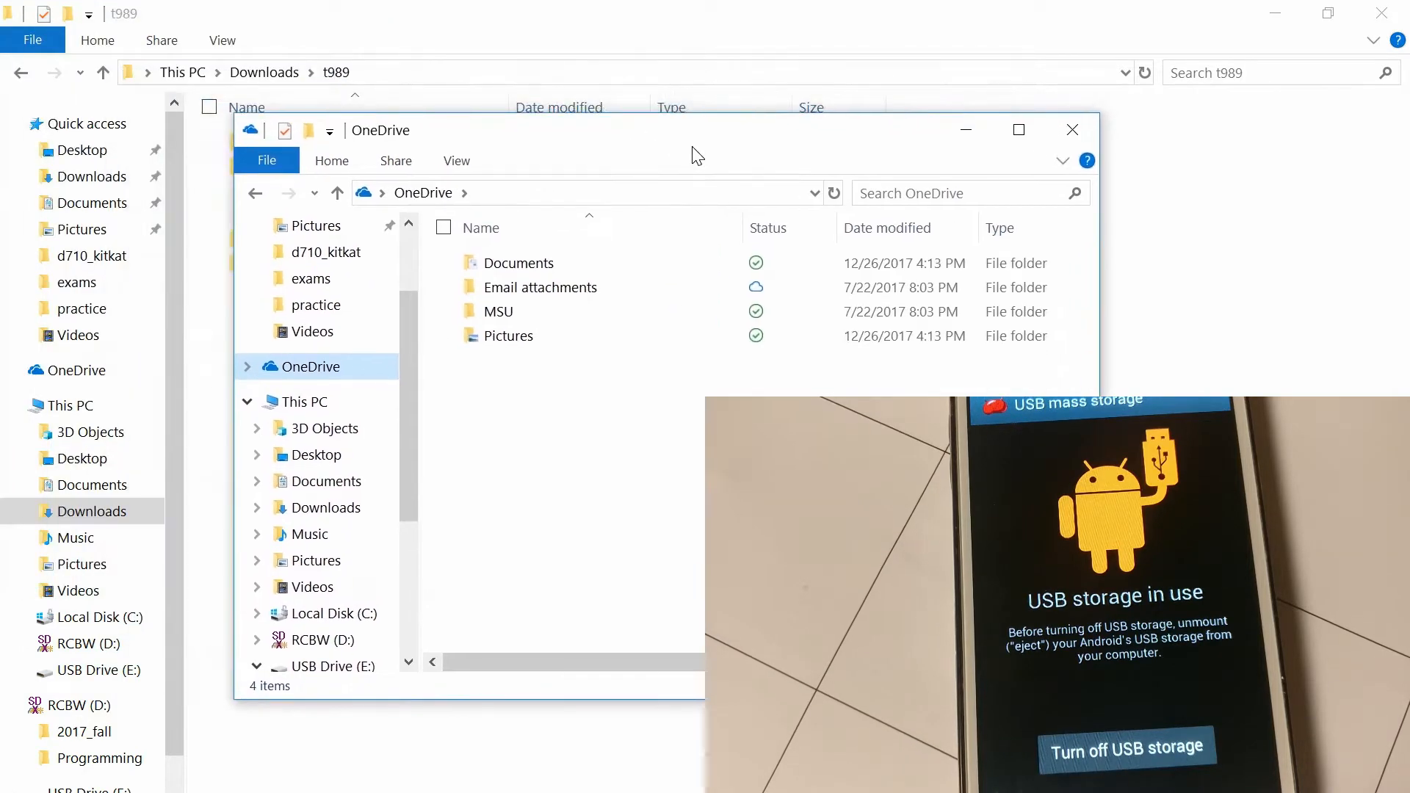
pyautogui.click(1073, 130)
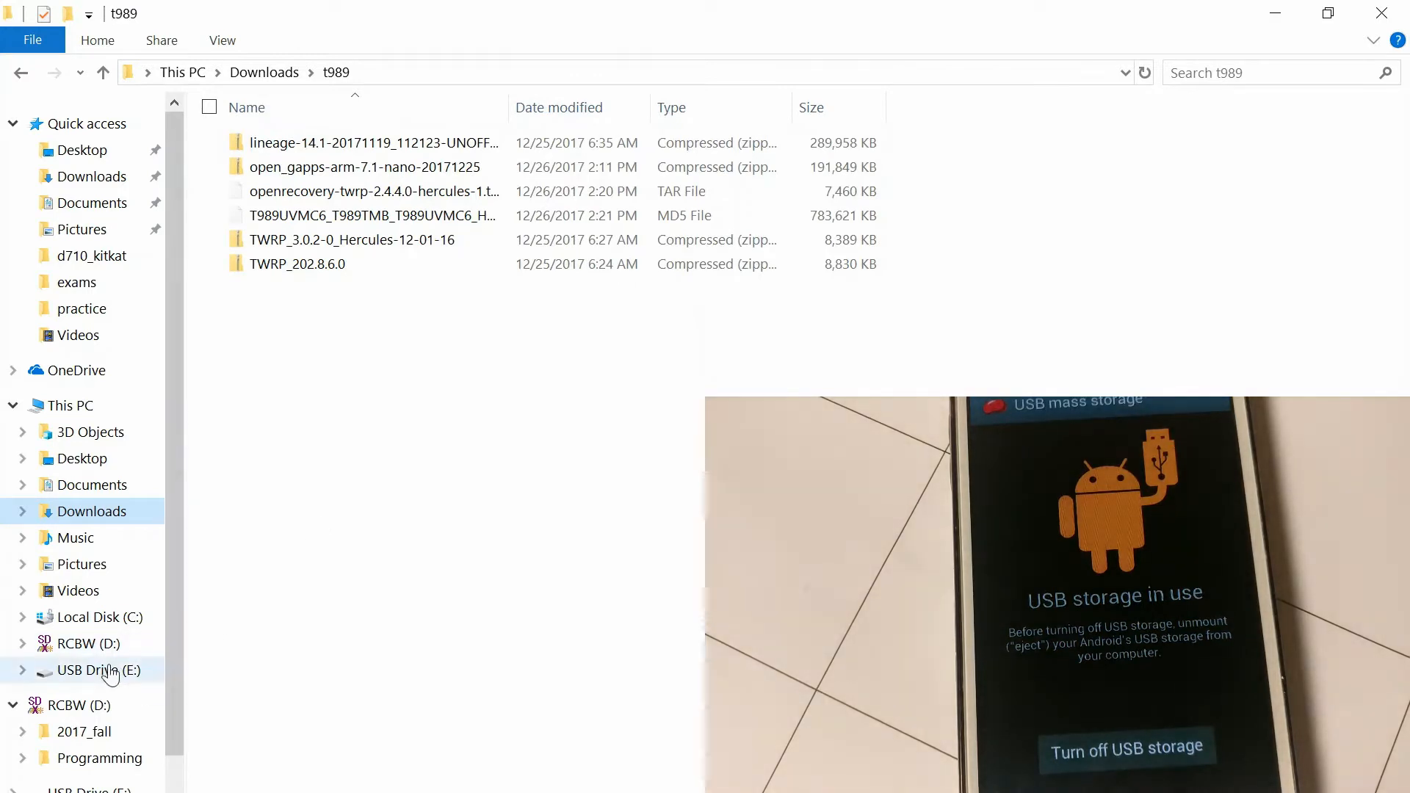
pyautogui.rightClick(98, 670)
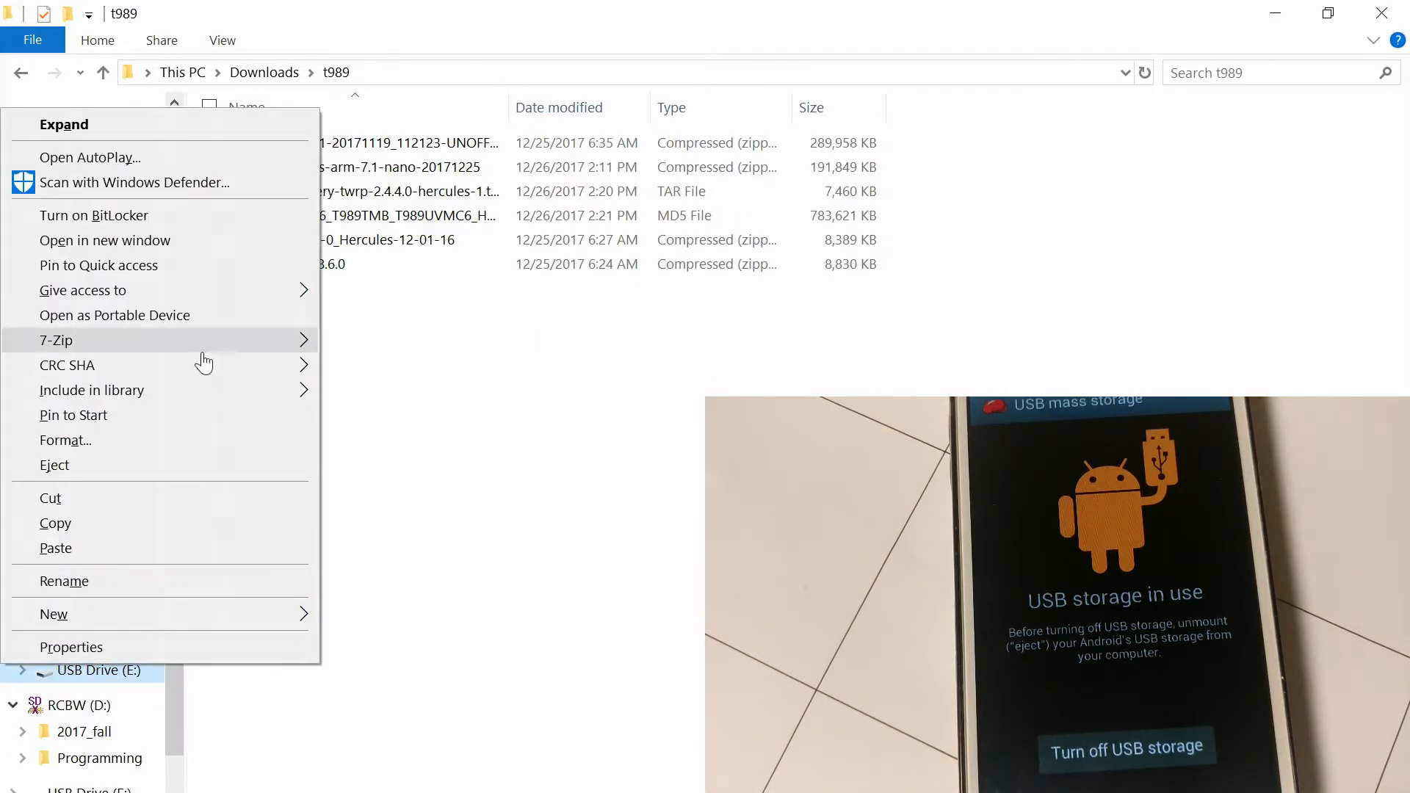
pyautogui.click(104, 239)
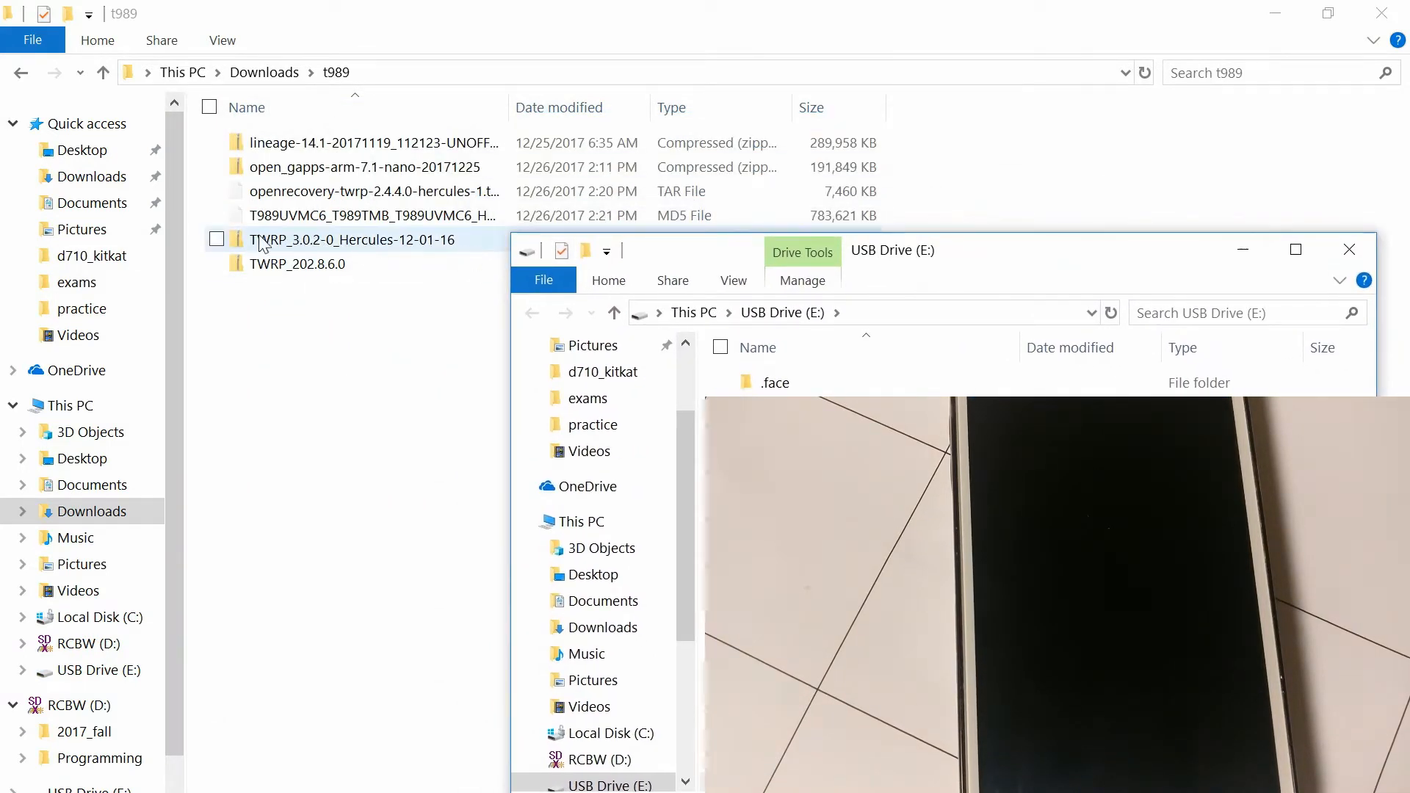
# Select the TWRP_202.8.6.0 archive and close the USB Drive (E:) window.
pyautogui.click(298, 263)
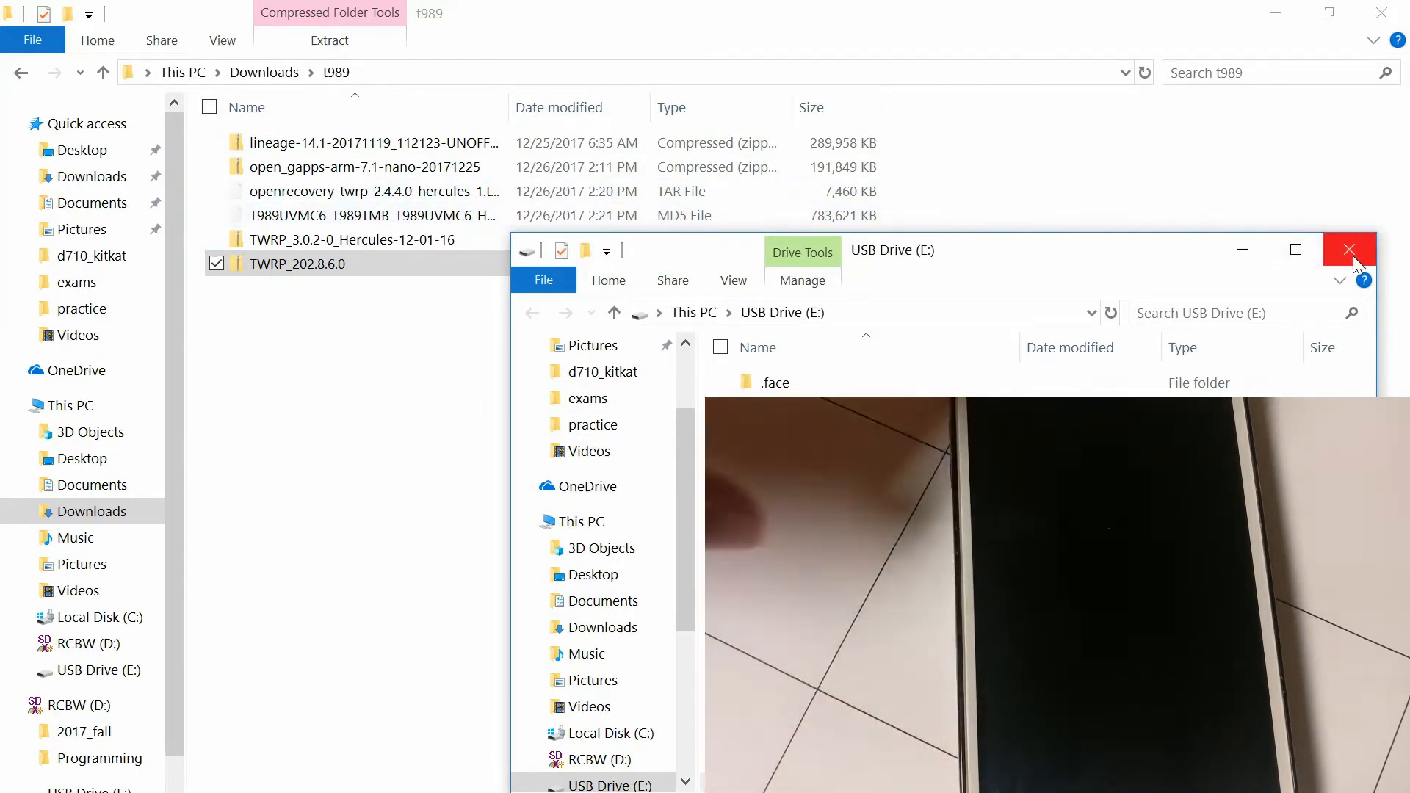
pyautogui.click(1349, 250)
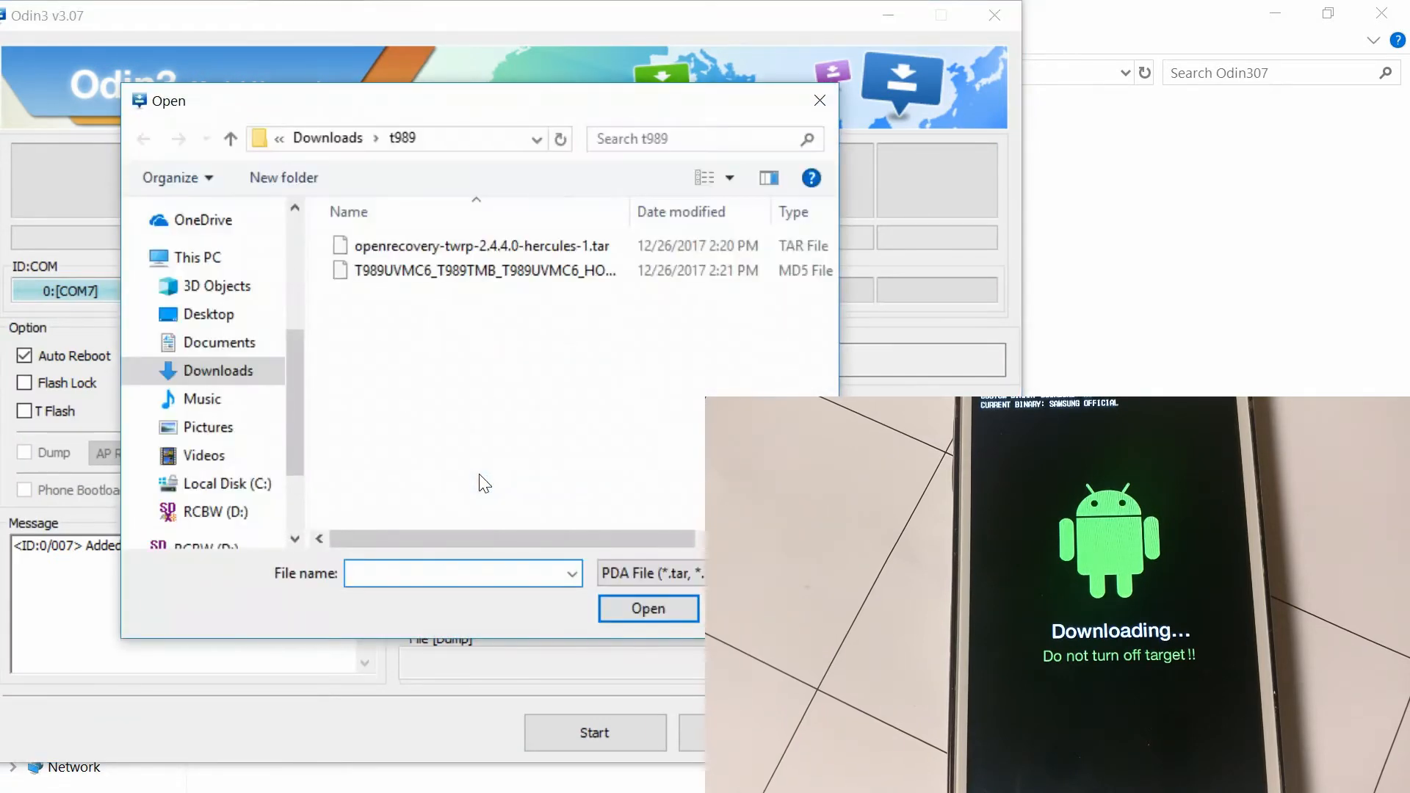
# Flash openrecovery-twrp-2.4.4.0-hercules-1.tar from t989 as the PDA file and start the flash.
pyautogui.click(481, 245)
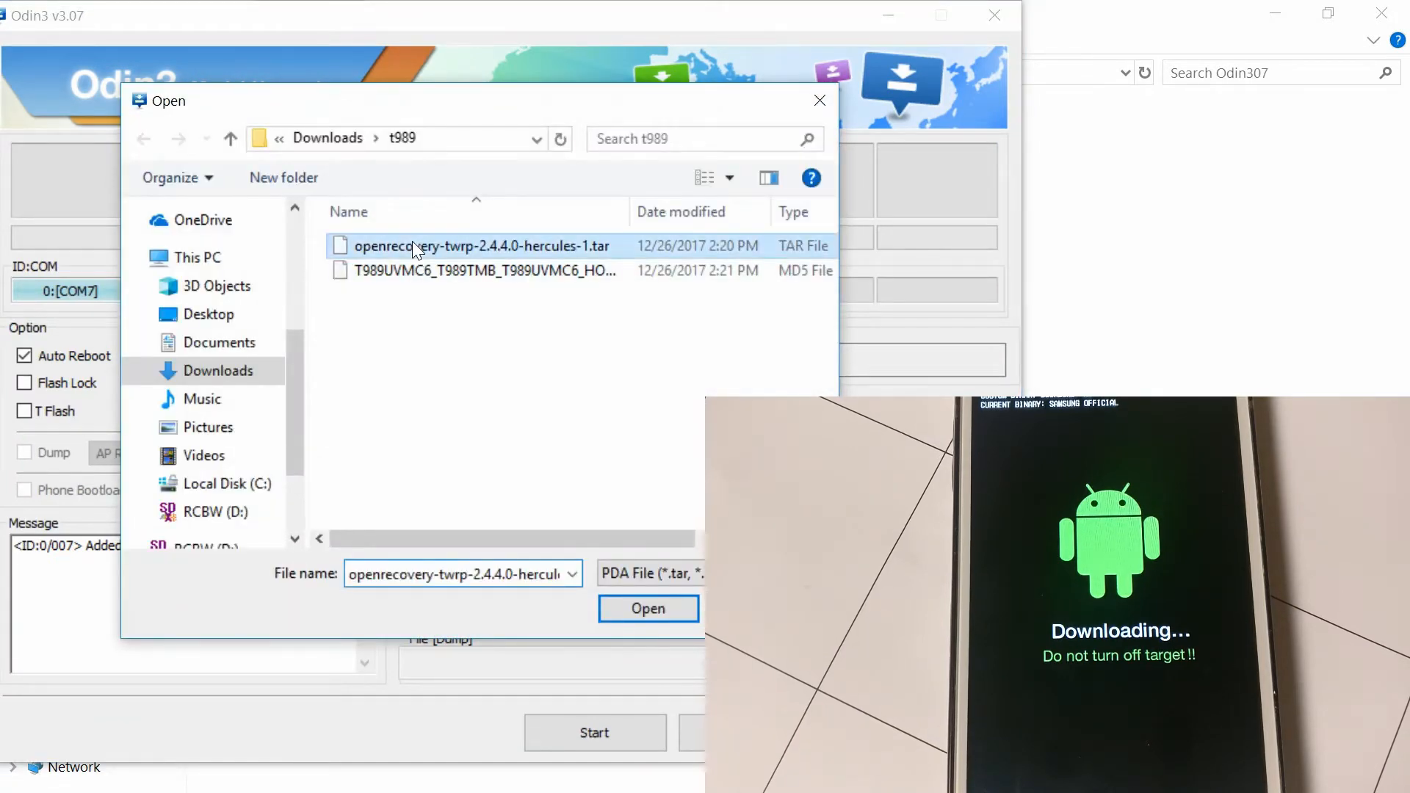
pyautogui.click(648, 609)
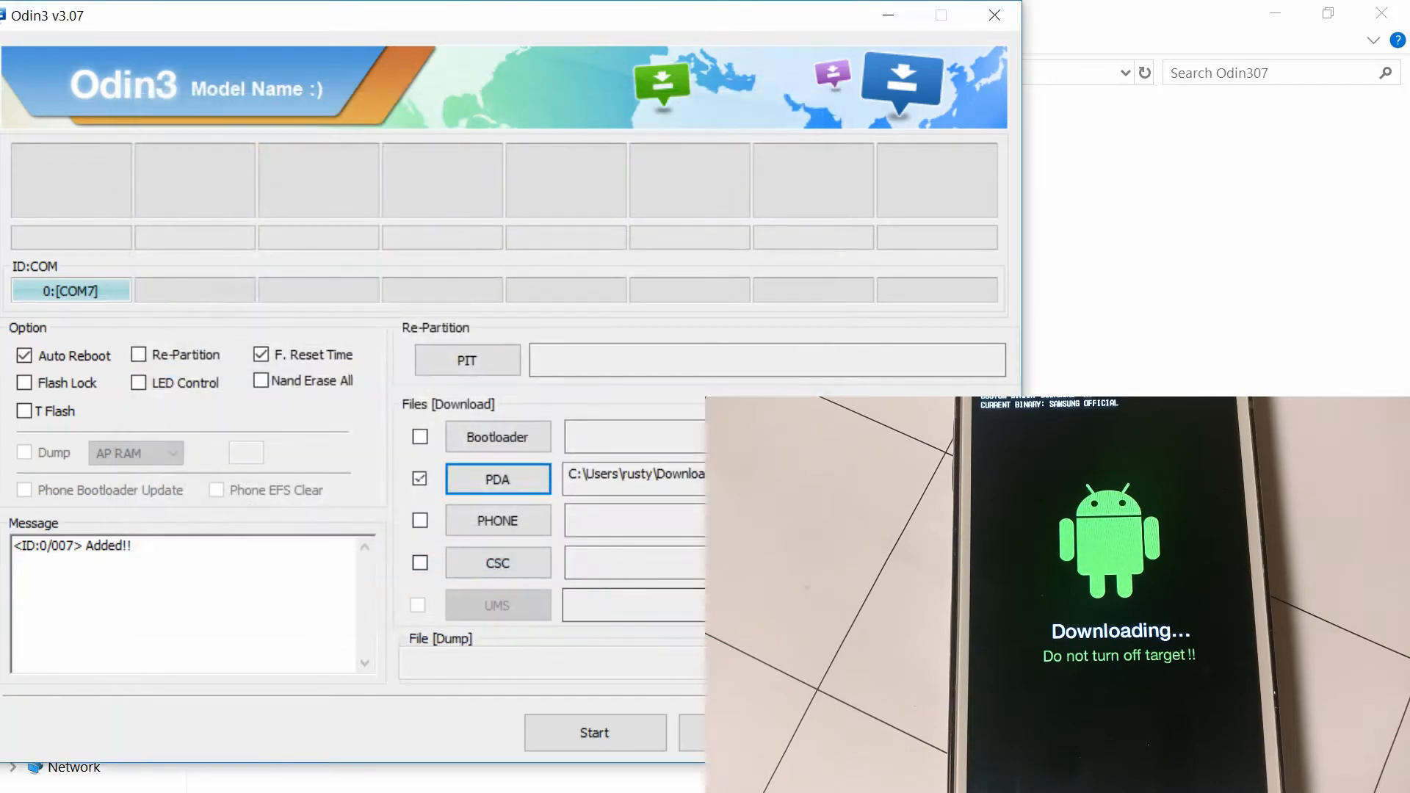
pyautogui.click(595, 731)
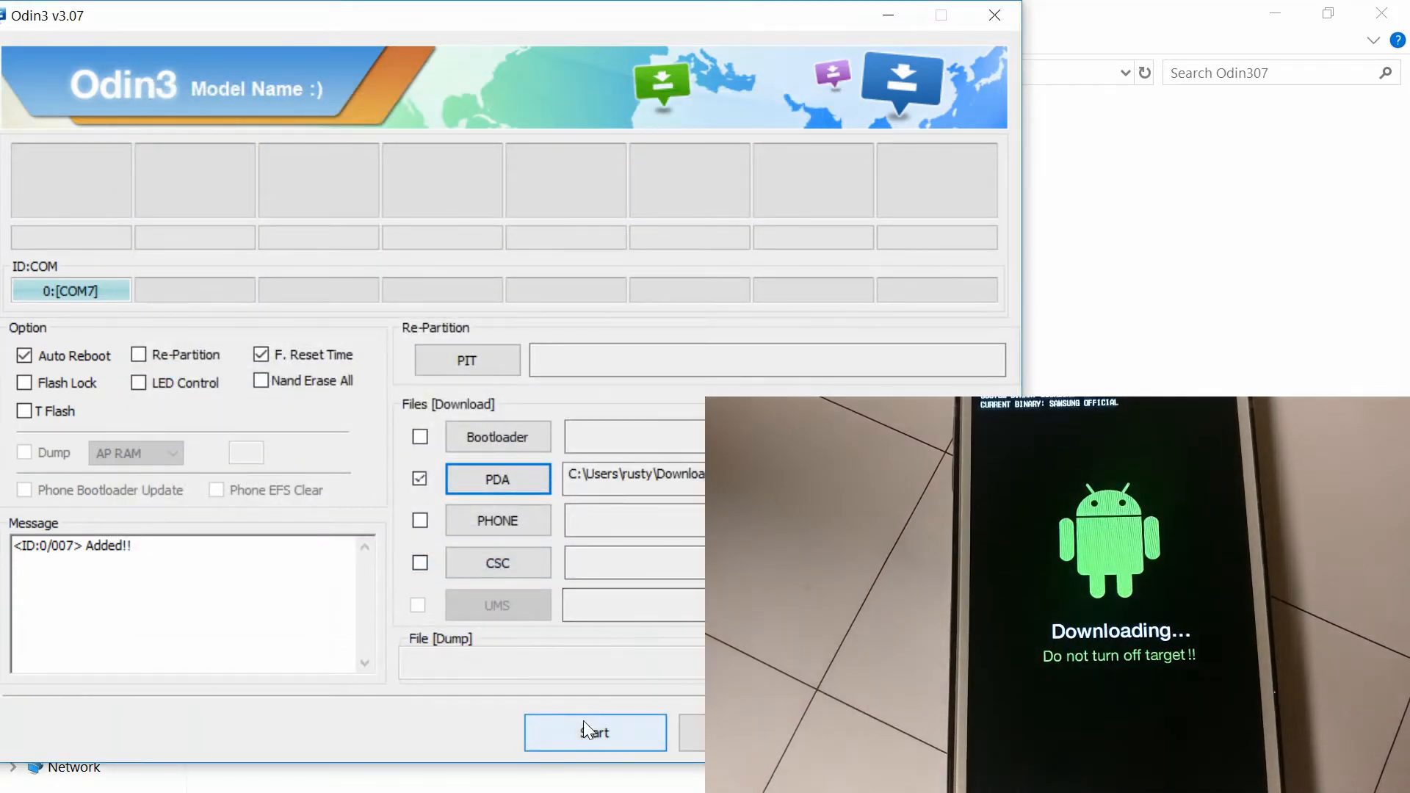
pyautogui.click(595, 732)
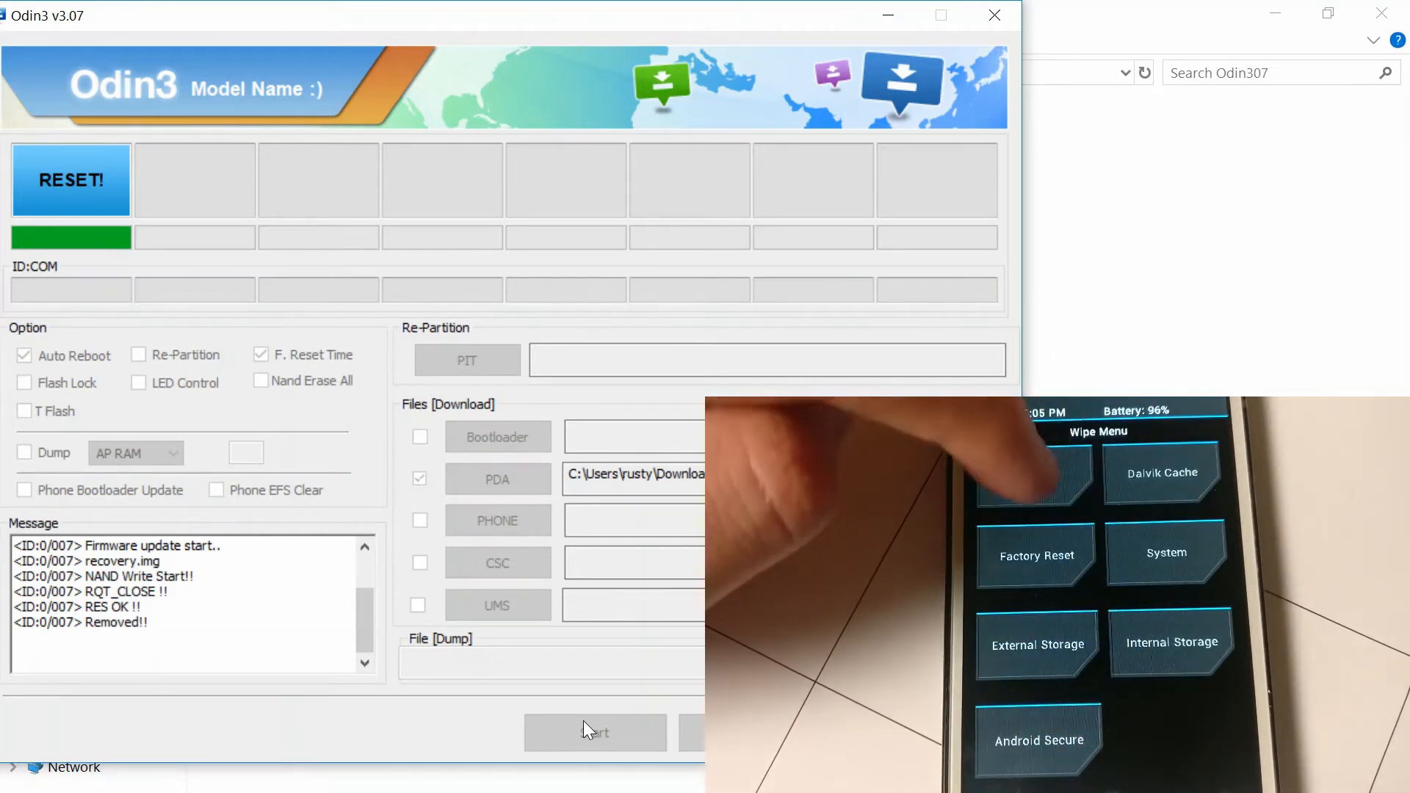
# Wait in Odin3 as the TWRP recovery flash completes with PASS, succeed 1 / failed 0.
pyautogui.click(1036, 556)
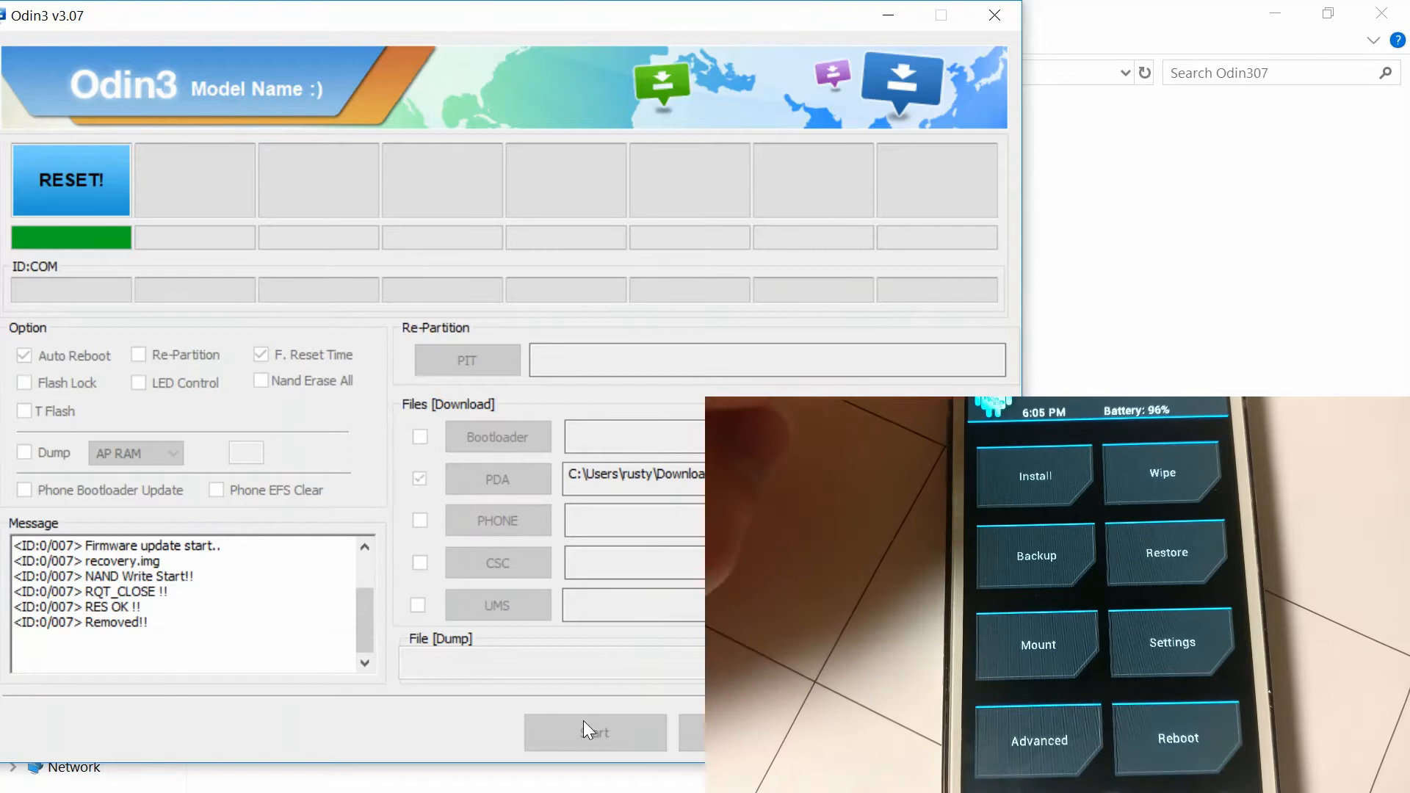
pyautogui.click(1034, 476)
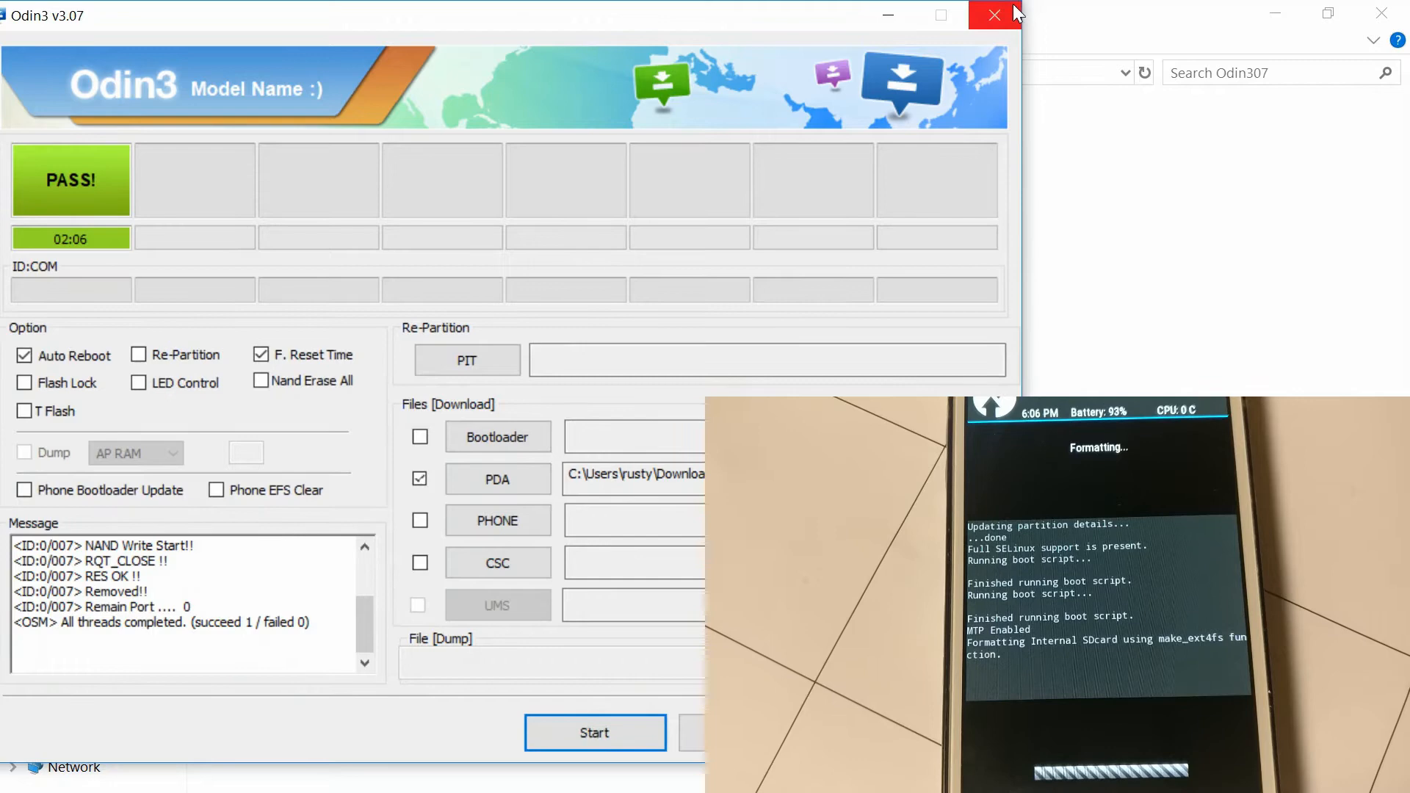
# Close Odin3 and browse into platform-tools-latest-windows\platform-tools in Downloads.
pyautogui.click(995, 15)
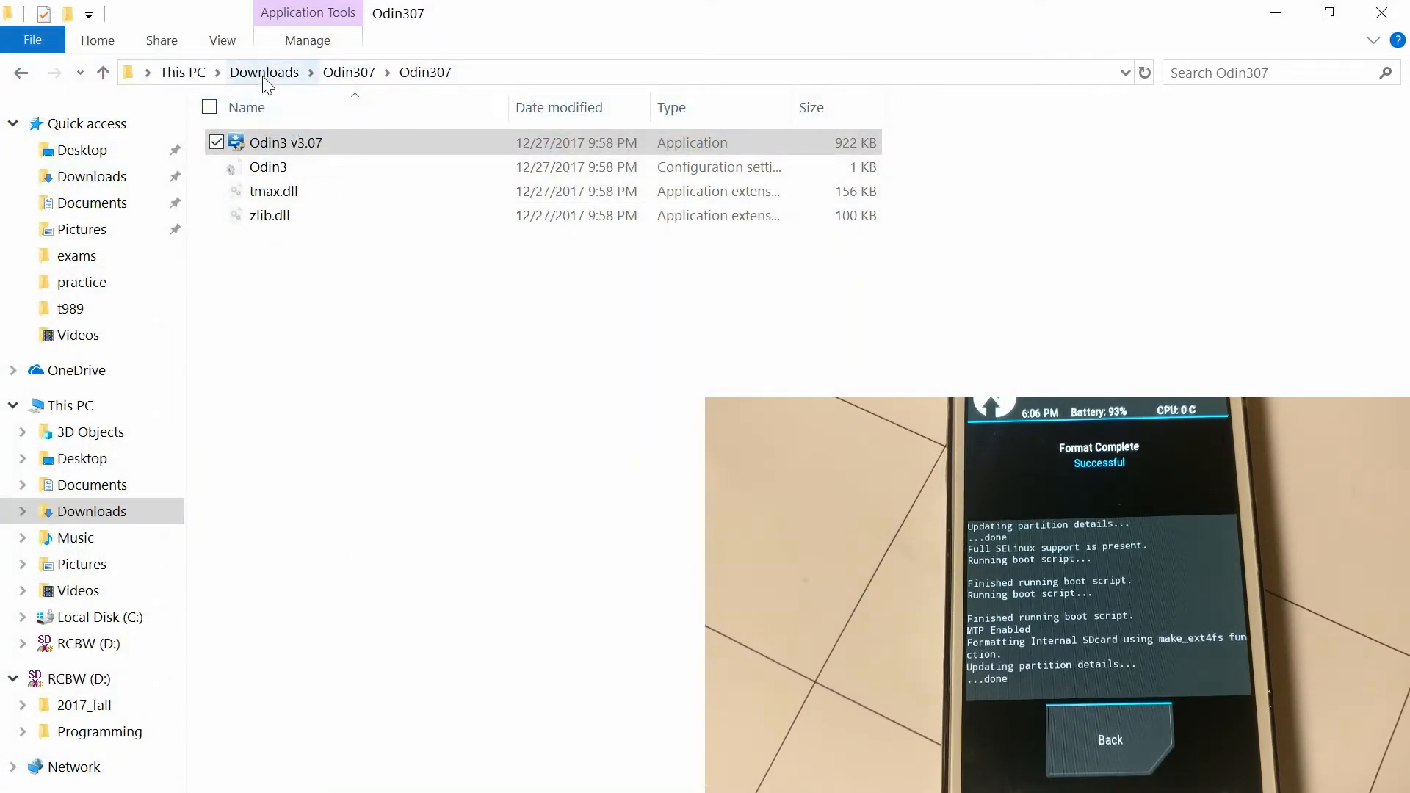
pyautogui.click(264, 72)
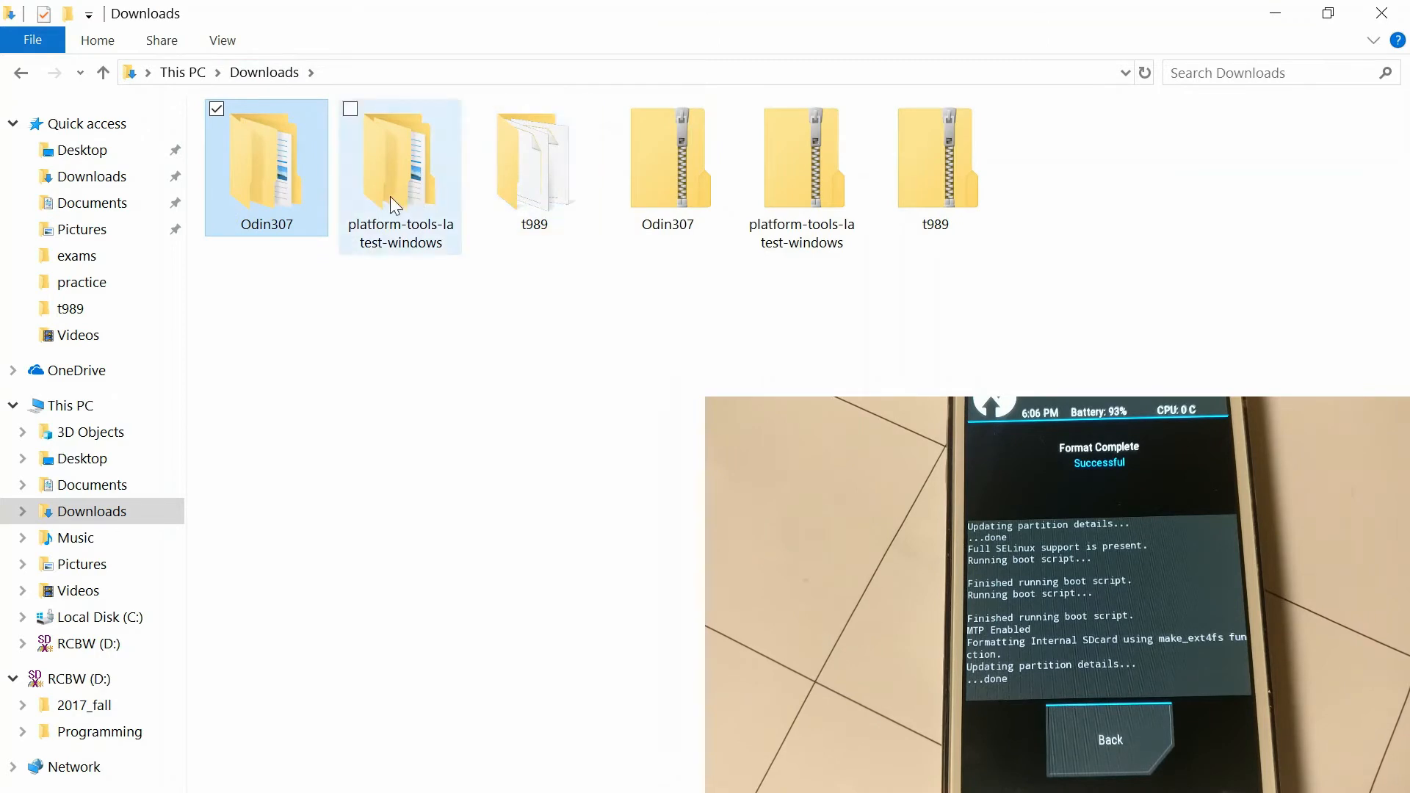
pyautogui.doubleClick(400, 161)
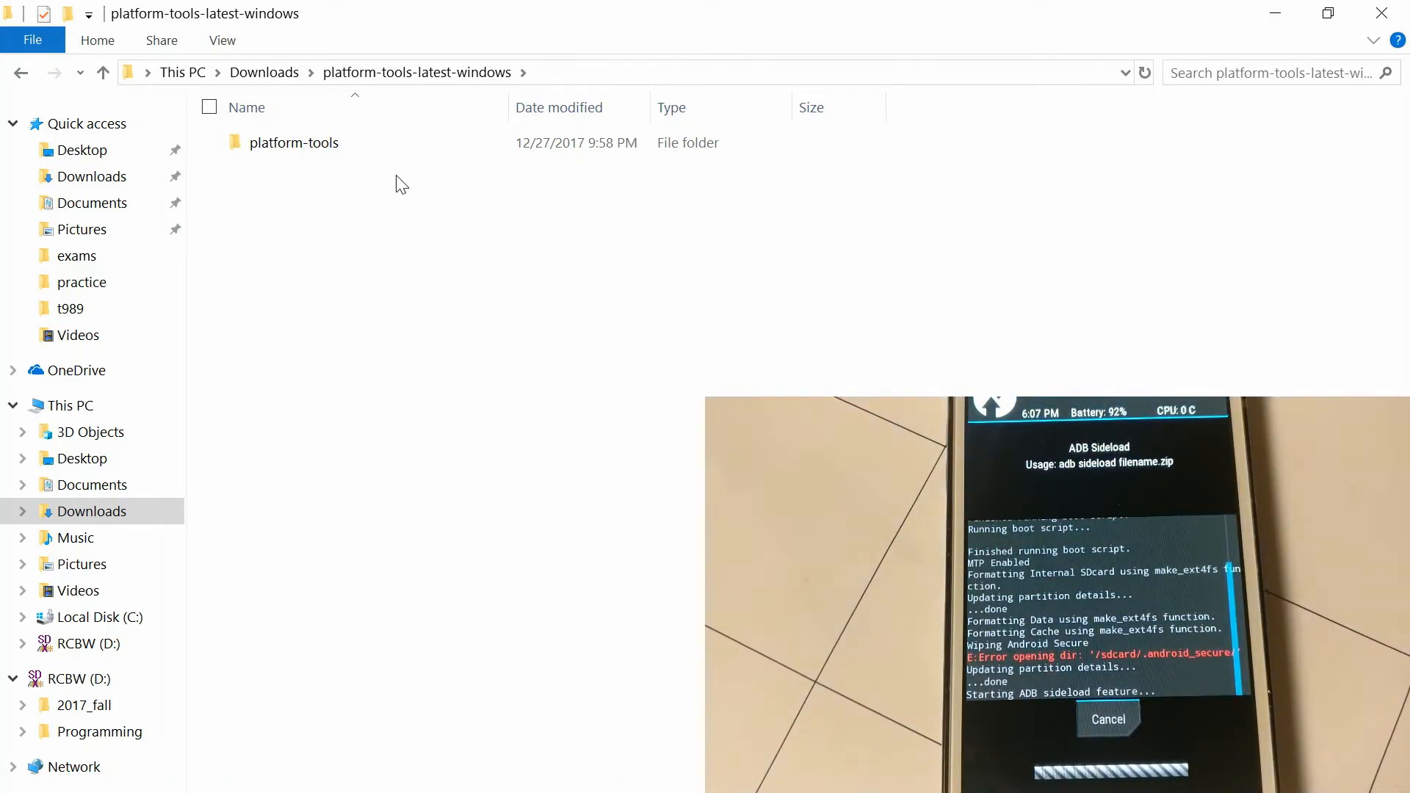
pyautogui.doubleClick(294, 143)
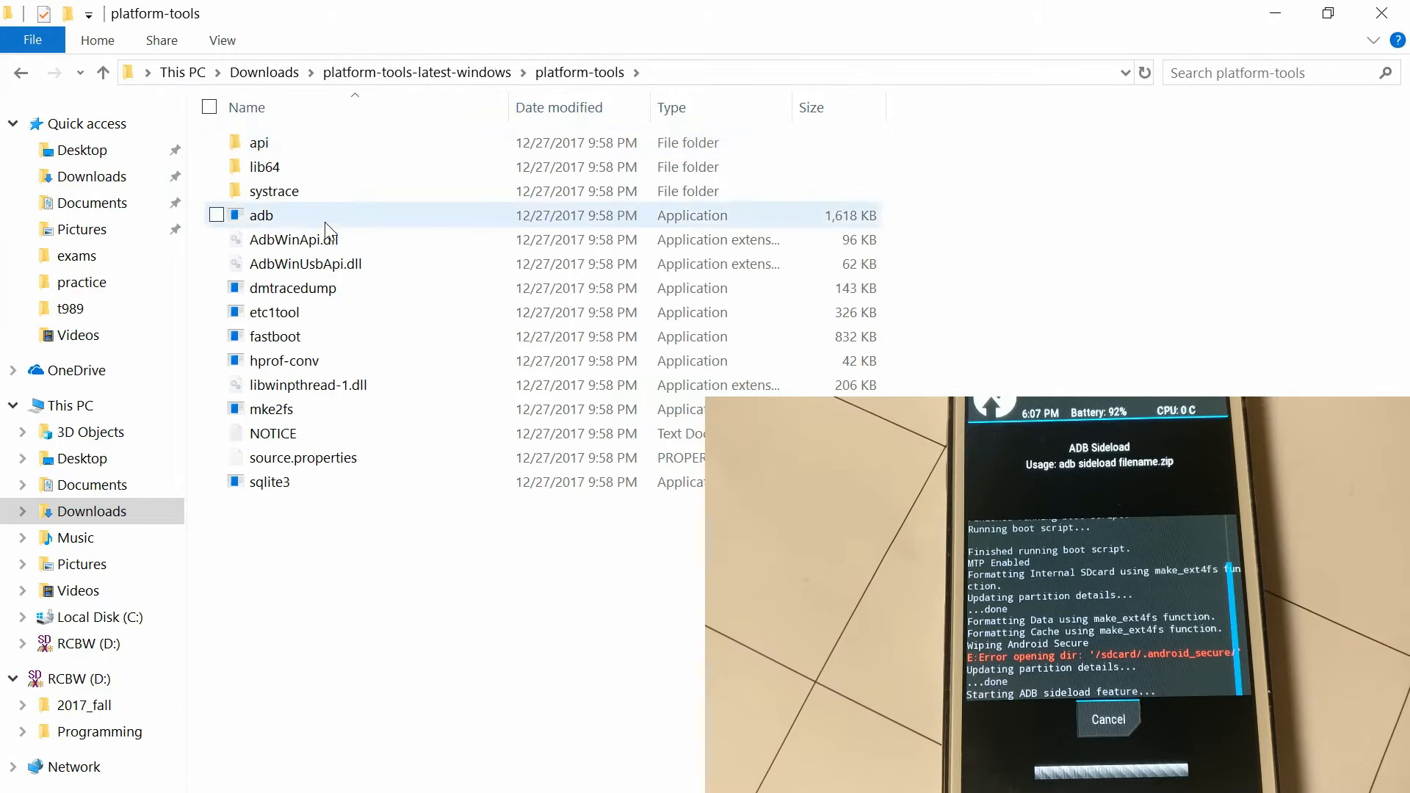
# Open the t989 folder in a separate window and bring up a Command Prompt.
pyautogui.click(251, 526)
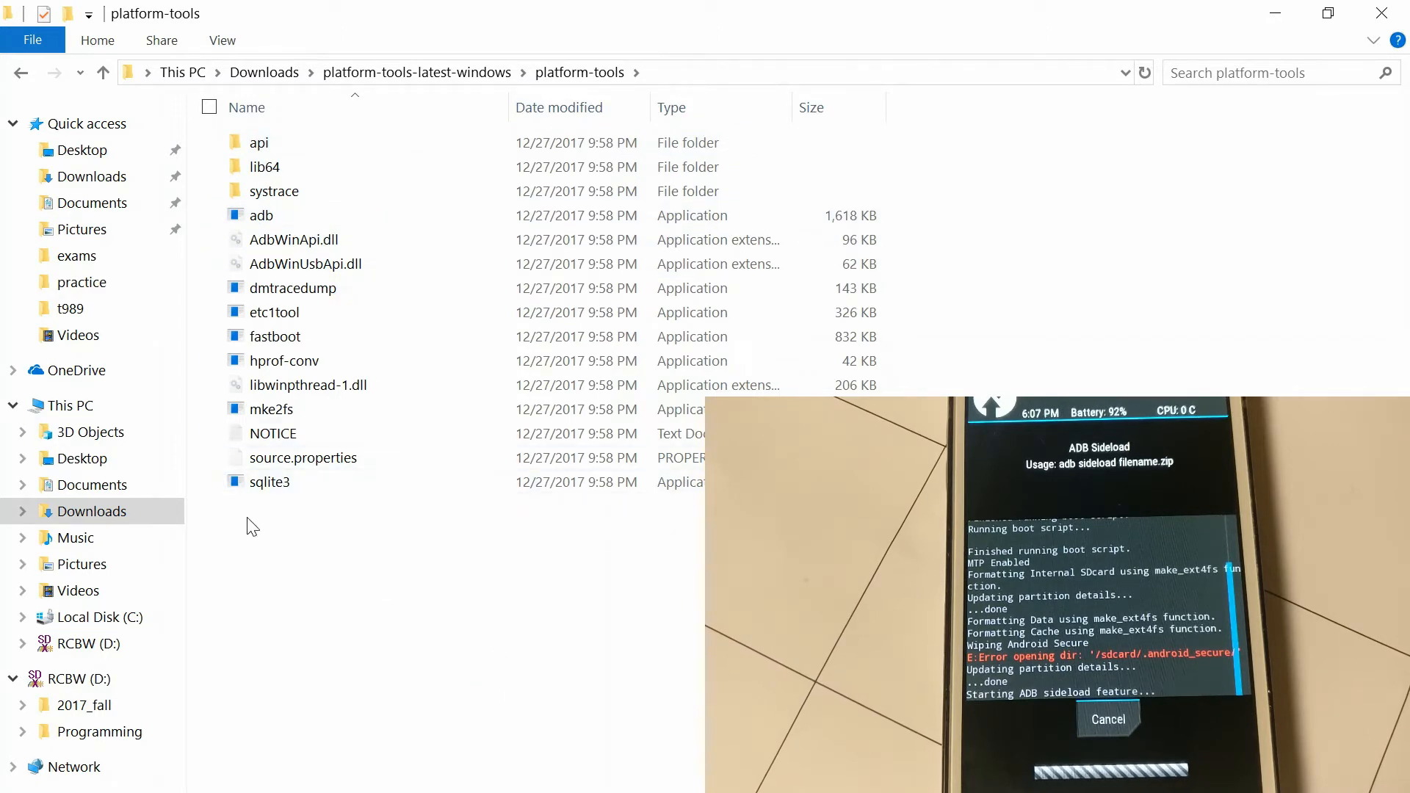
pyautogui.rightClick(90, 511)
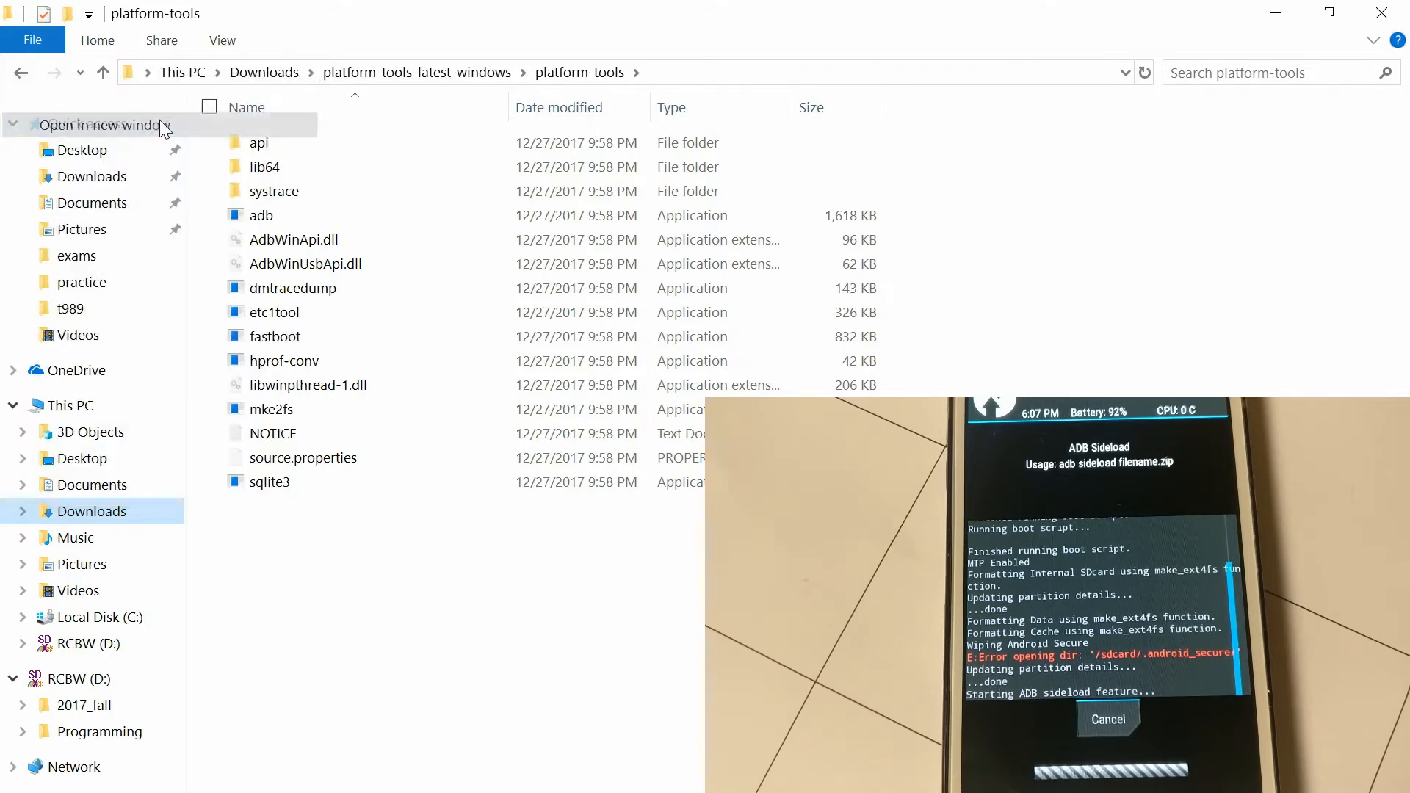
pyautogui.click(102, 125)
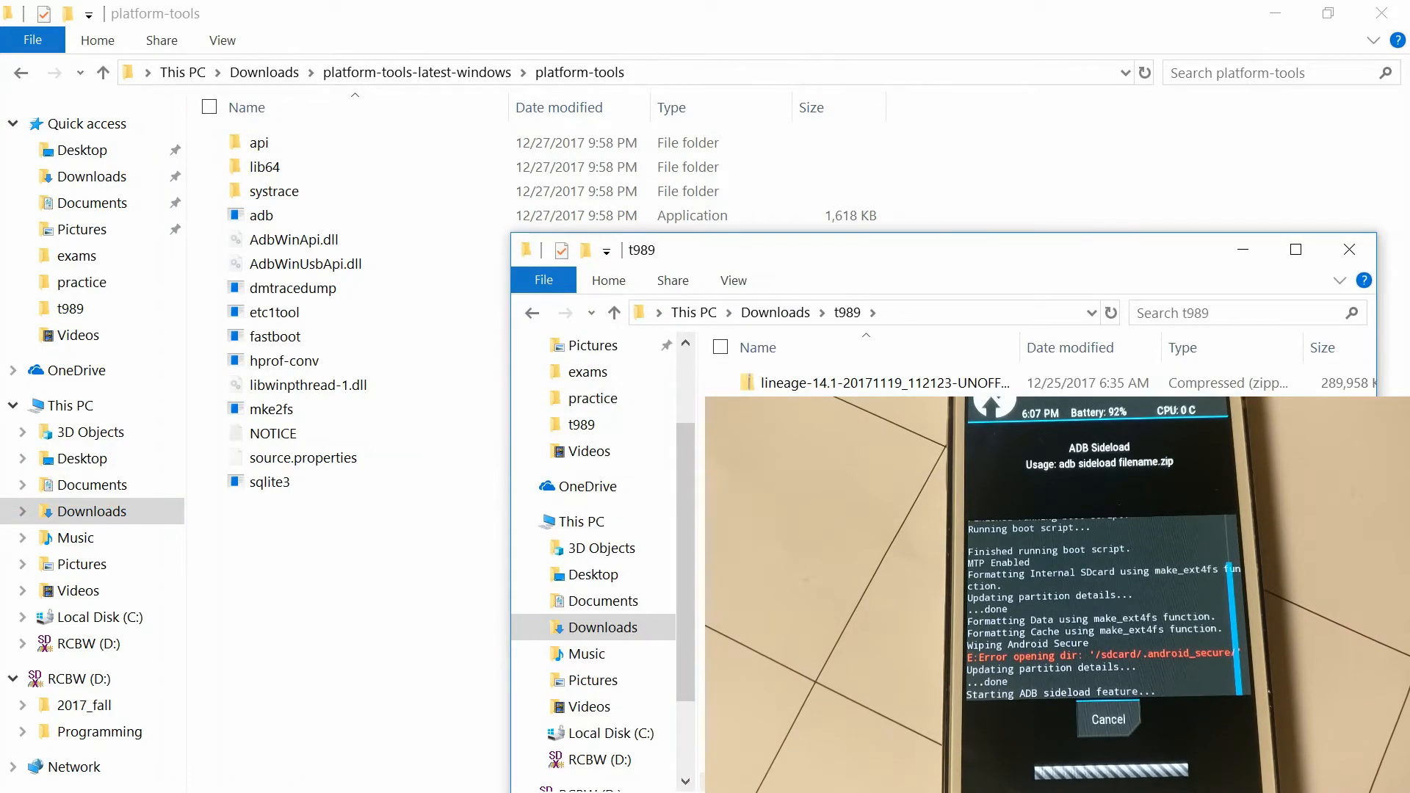
pyautogui.click(881, 382)
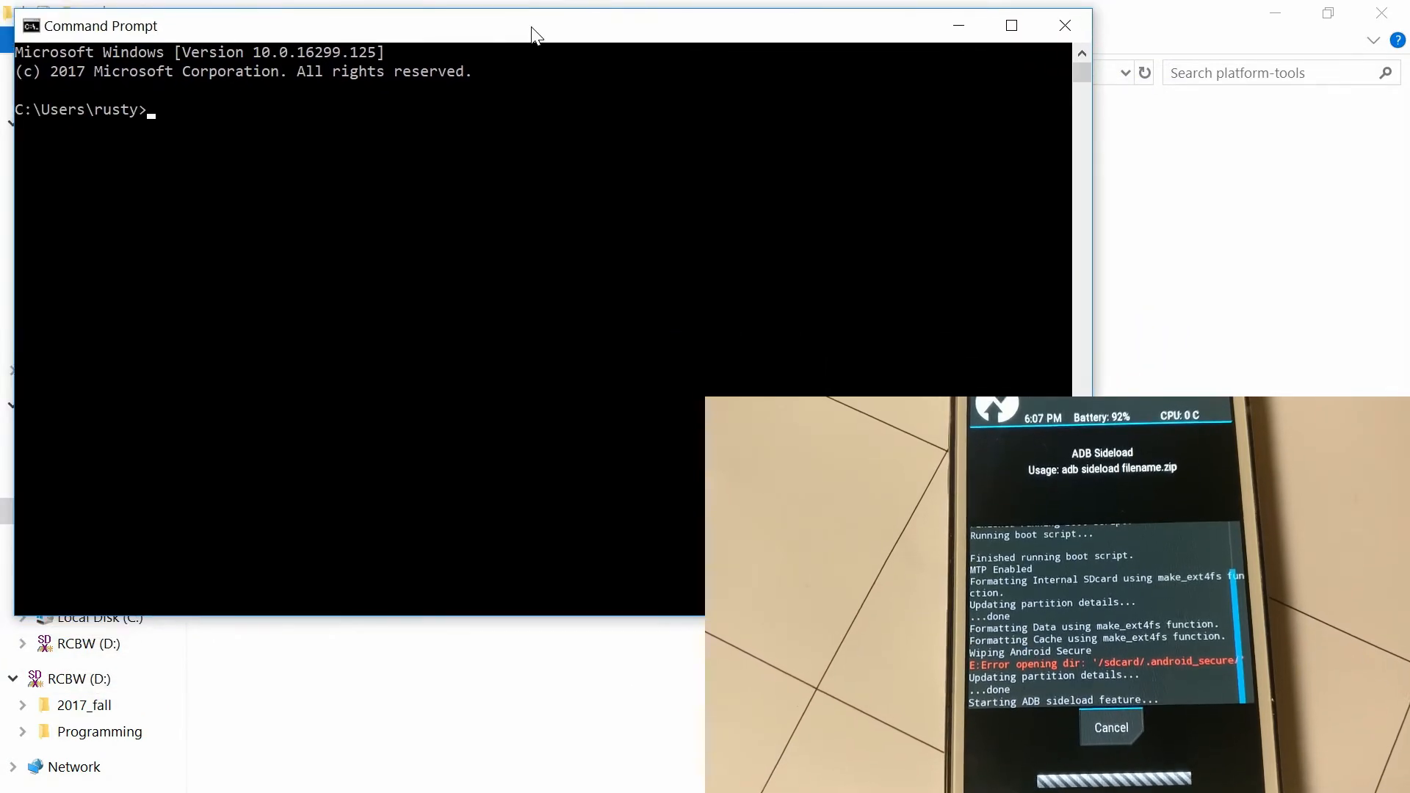
# Change directory to C:\Users\rusty\Downloads\platform-tools-latest-windows\platform-tools.
pyautogui.write('cd')
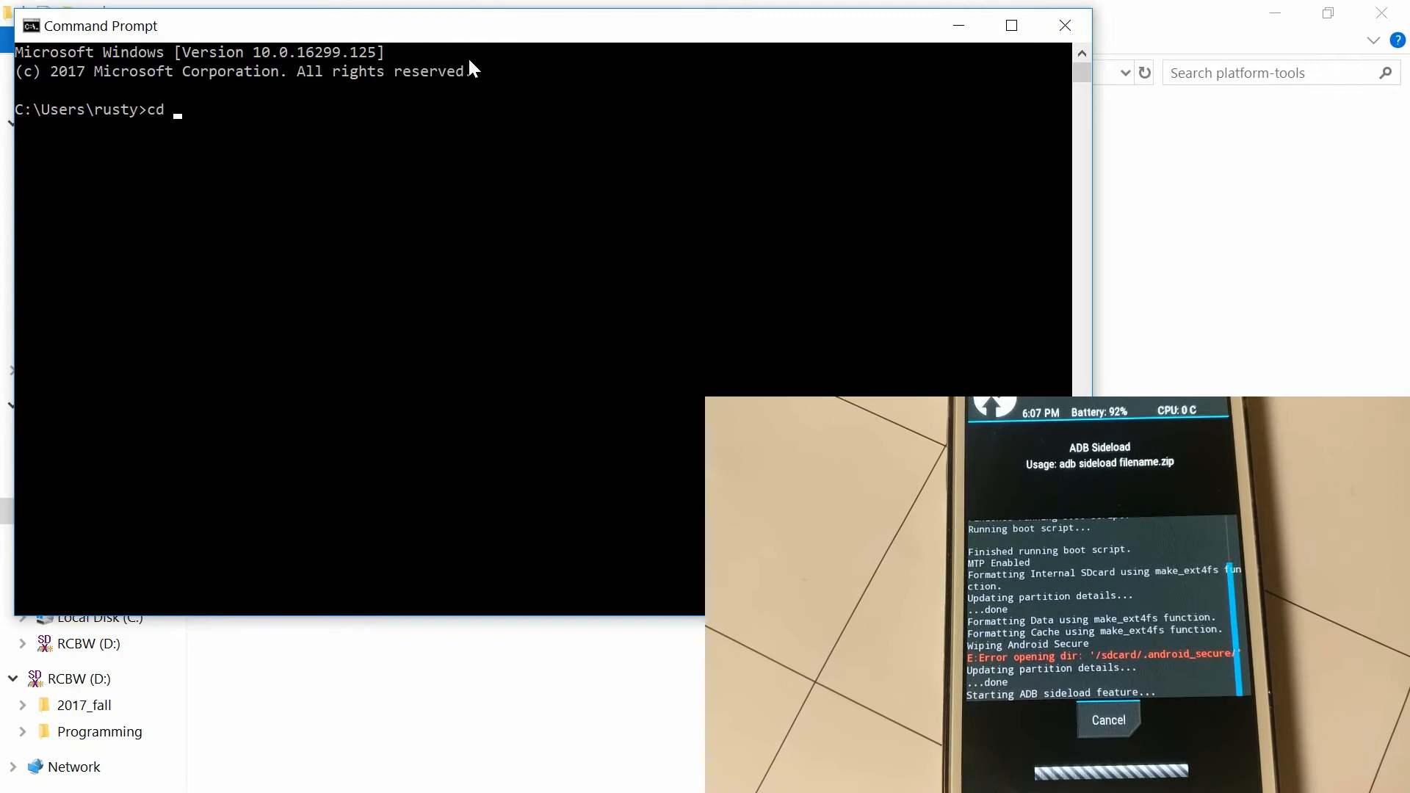
pyautogui.write('C:\\Users\\rusty\\Downloads\\platform-tools-latest-windows\\platform-tools')
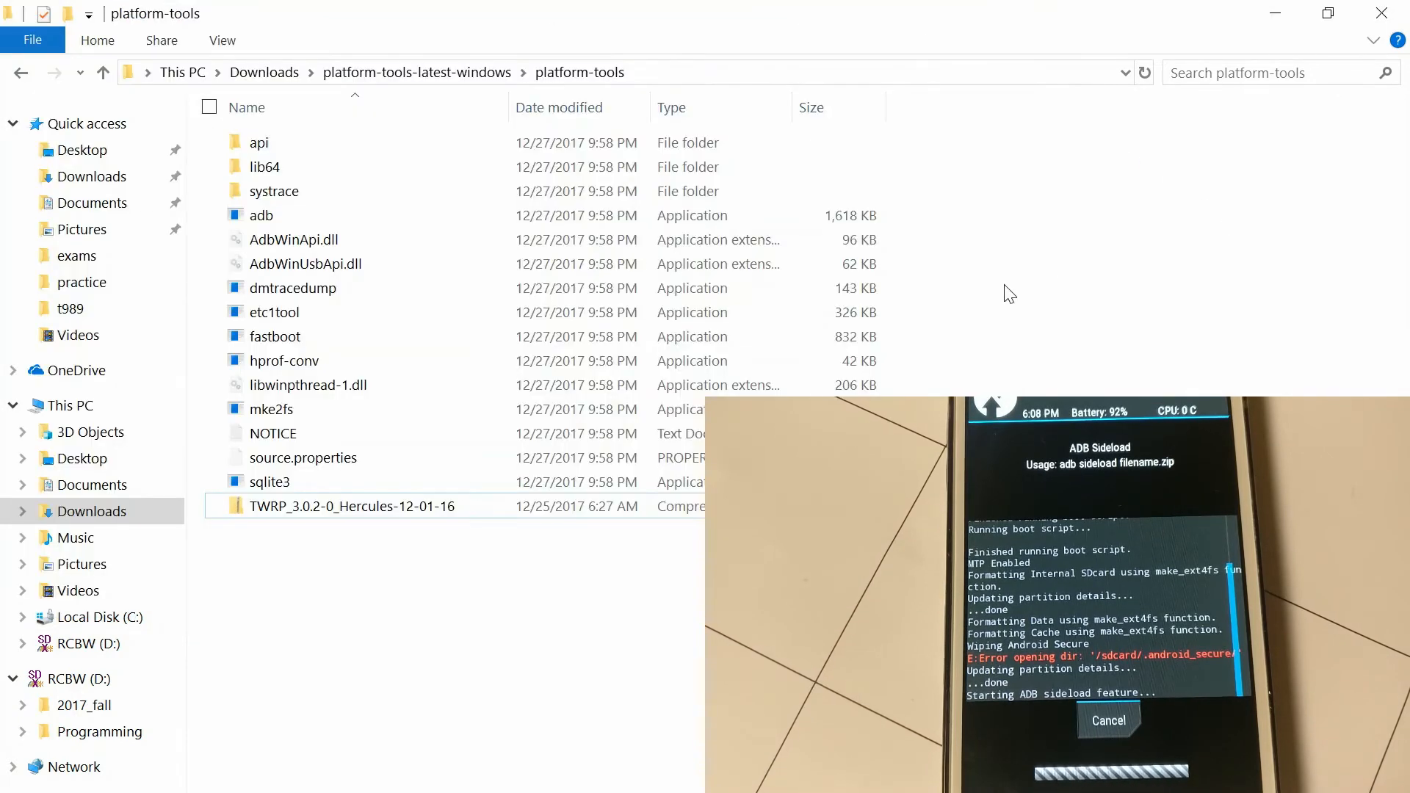
pyautogui.click(351, 505)
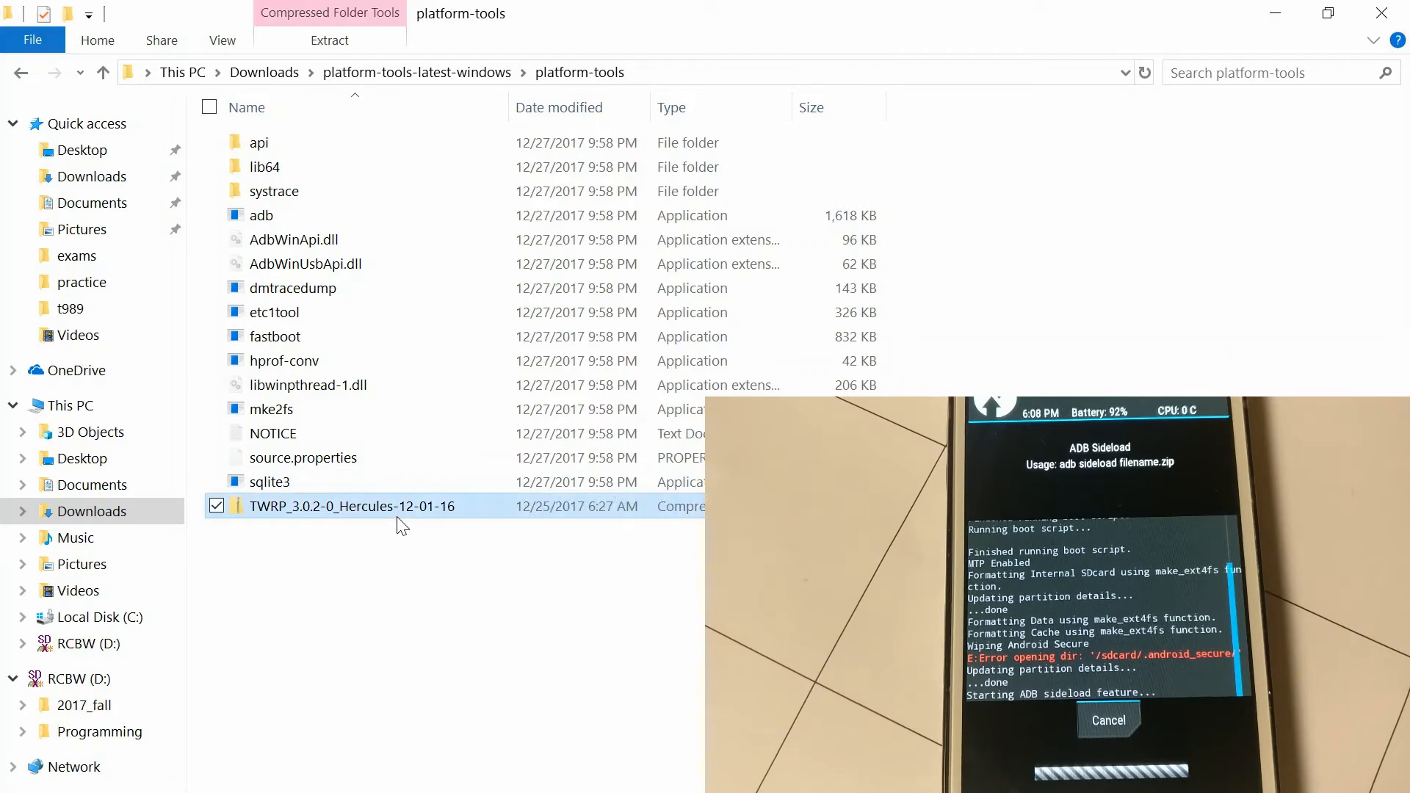
pyautogui.click(353, 506)
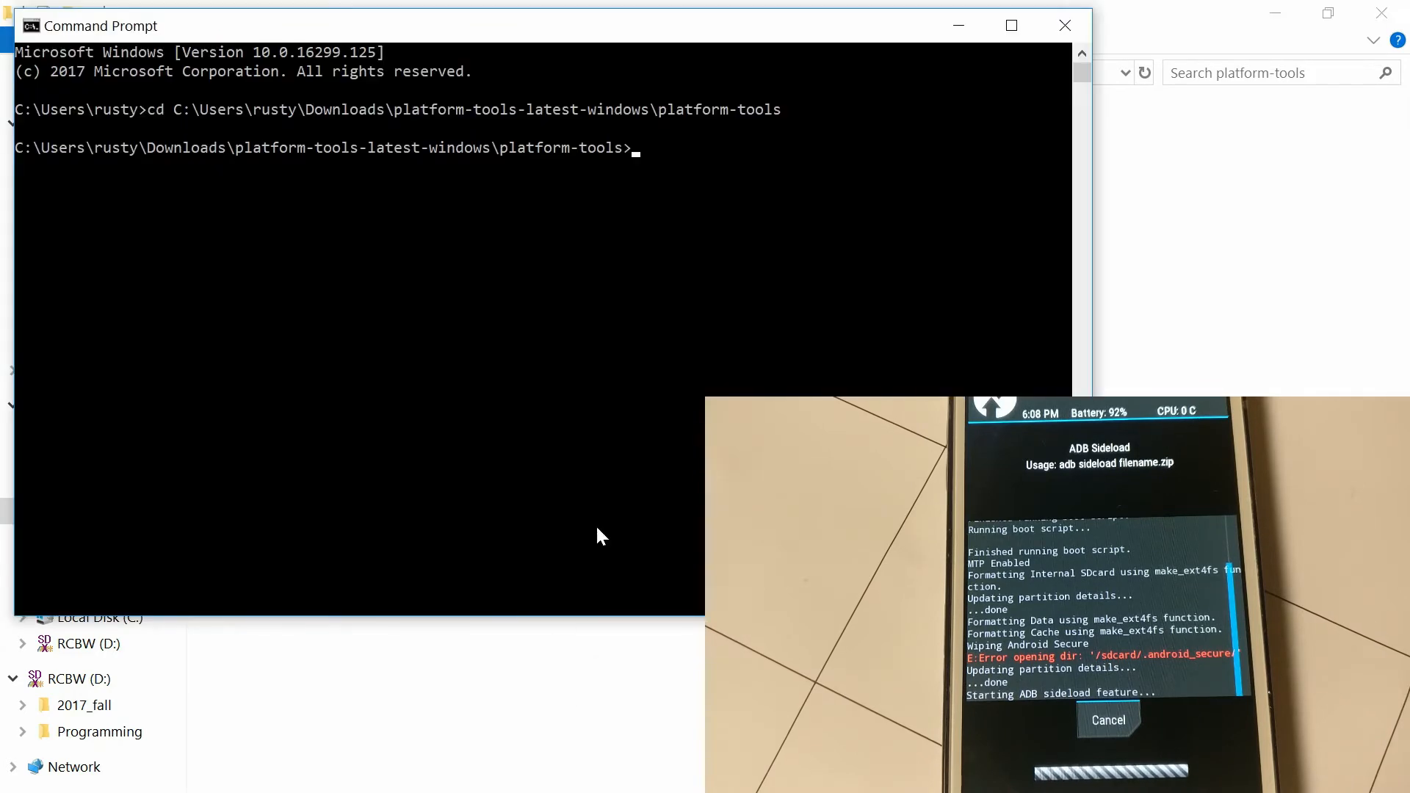
# Compose the adb sideload command for the TWRP .zip.
pyautogui.write('adb')
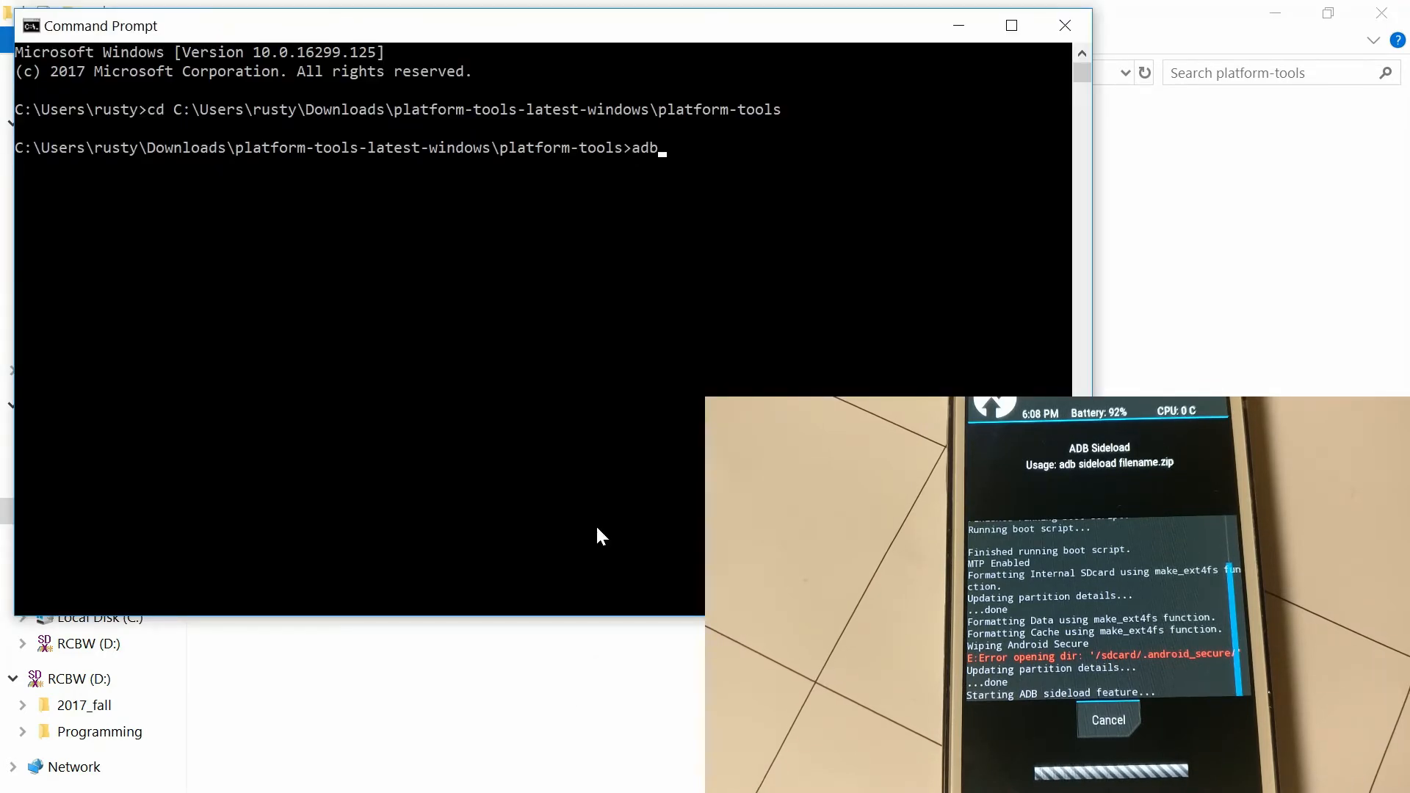
pyautogui.write('sideload TWRP_3.0.2-0_Hercules-12-01-16')
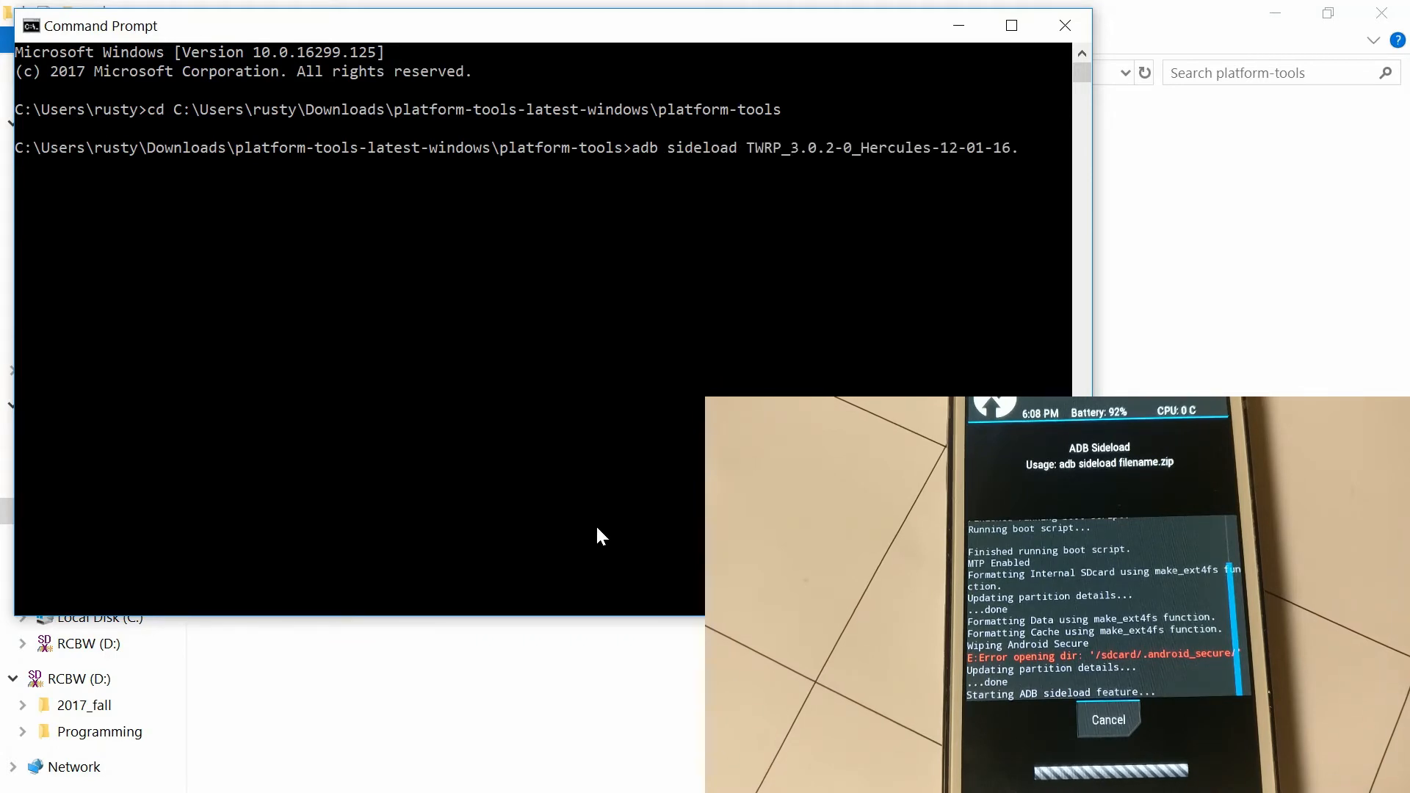
pyautogui.write('.zip')
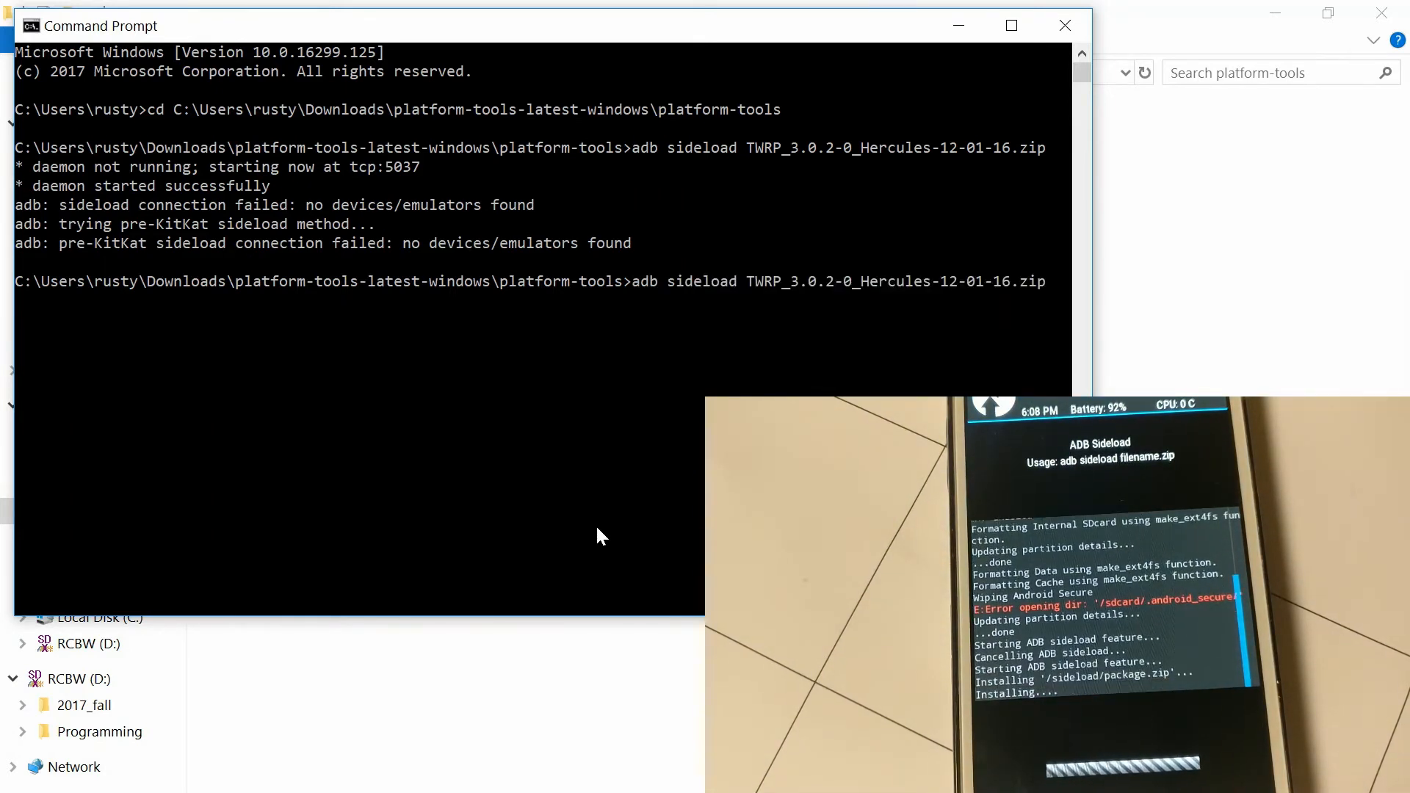
# Run the adb sideload of the TWRP zip again after the no-devices error.
pyautogui.press('enter')
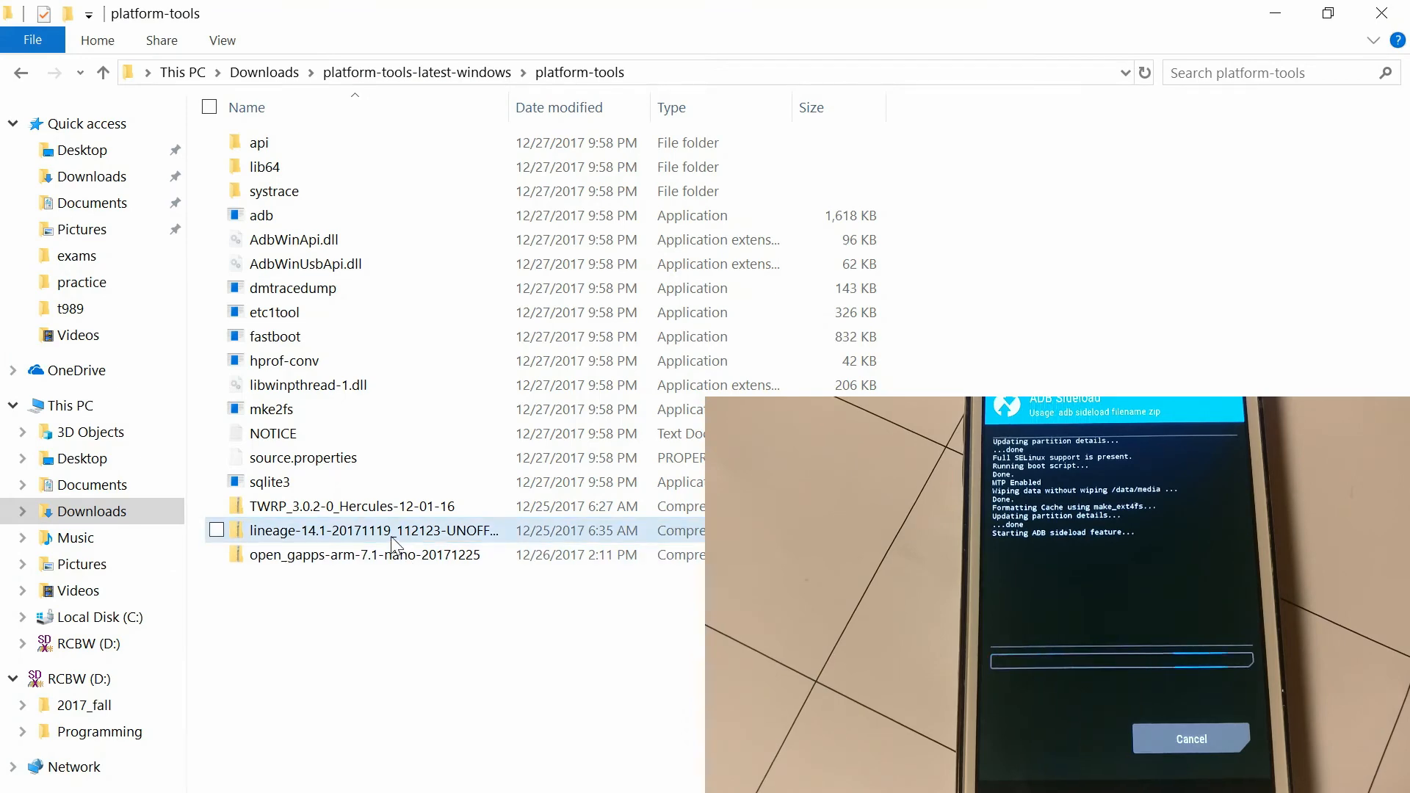
# Sideload the LineageOS 14.1 zip to the phone with adb sideload.
pyautogui.rightClick(373, 530)
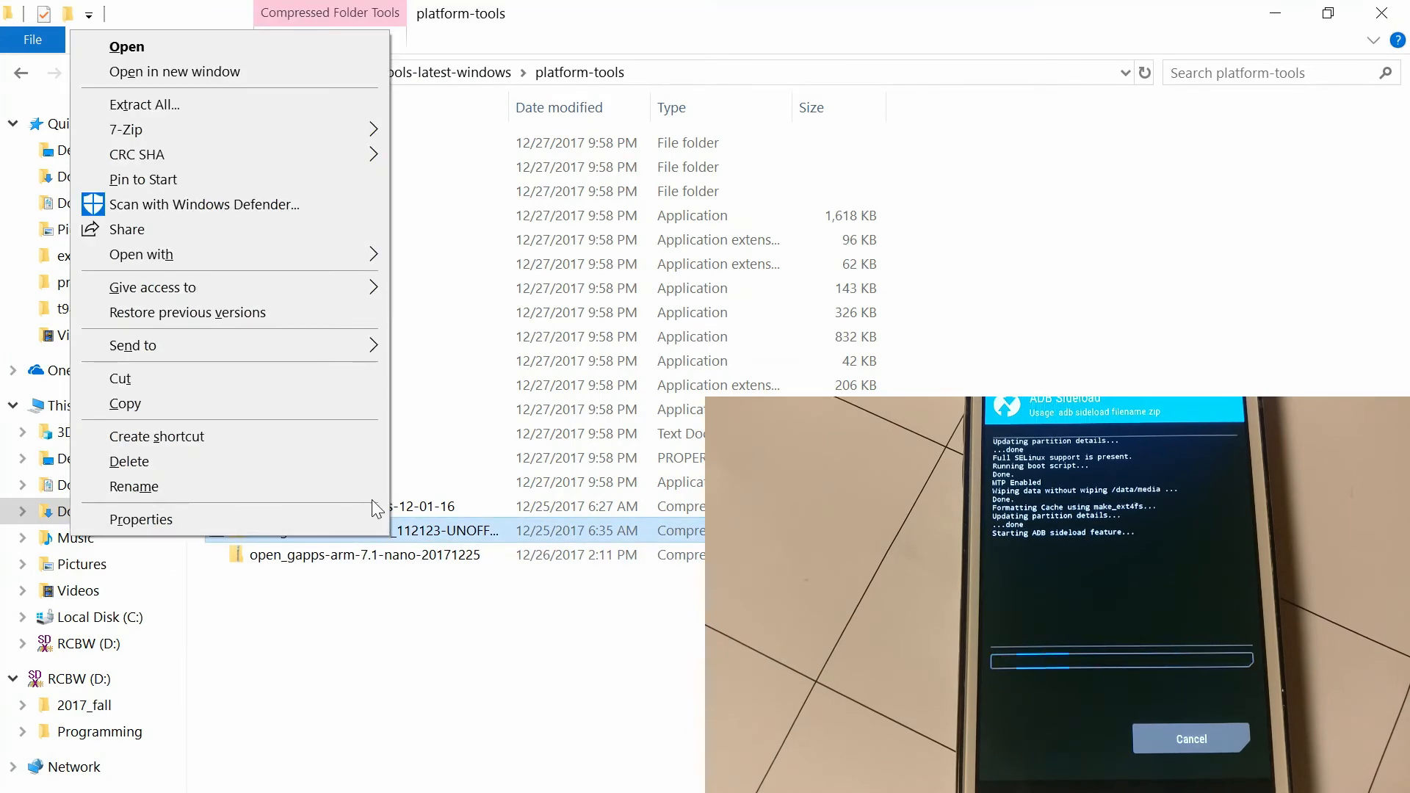
pyautogui.click(133, 486)
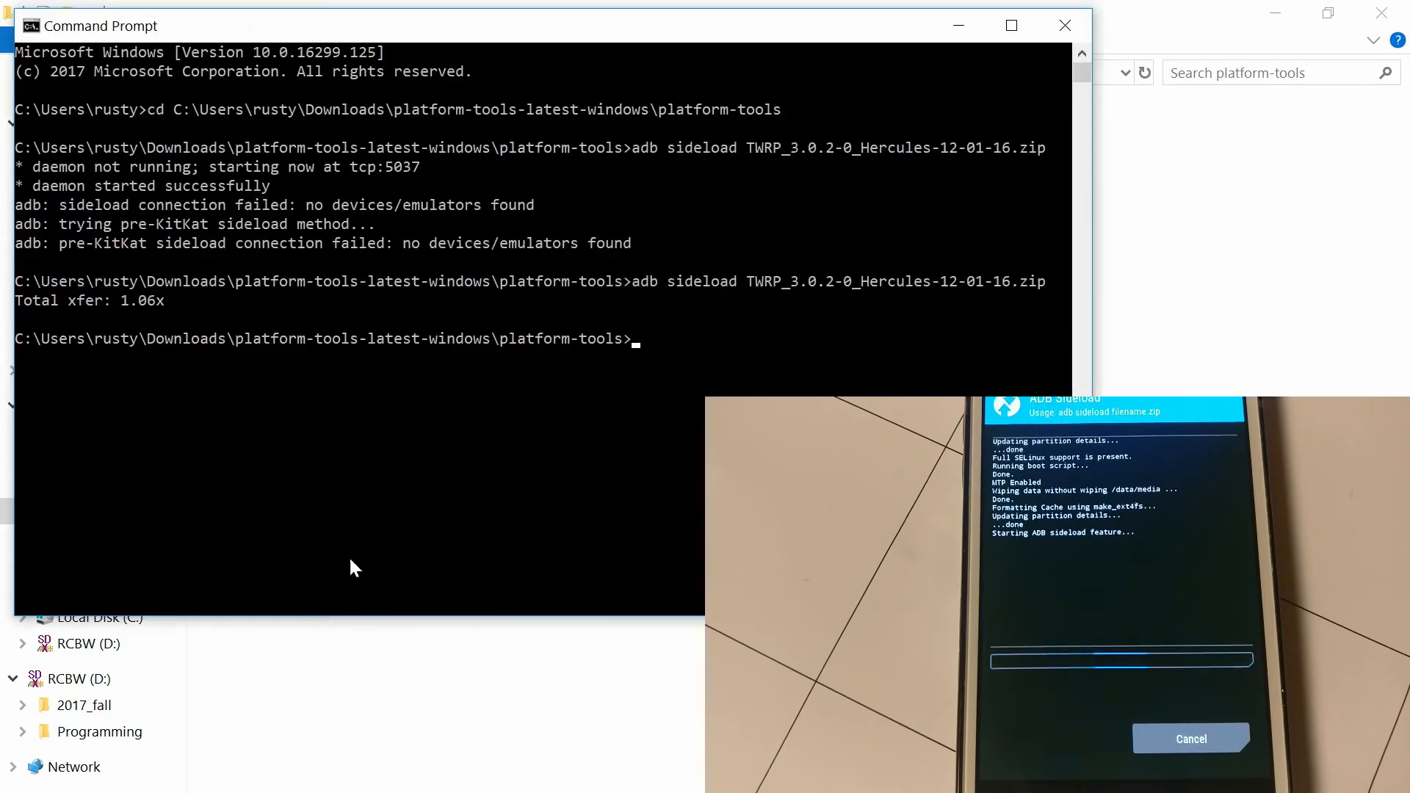
pyautogui.write('adb')
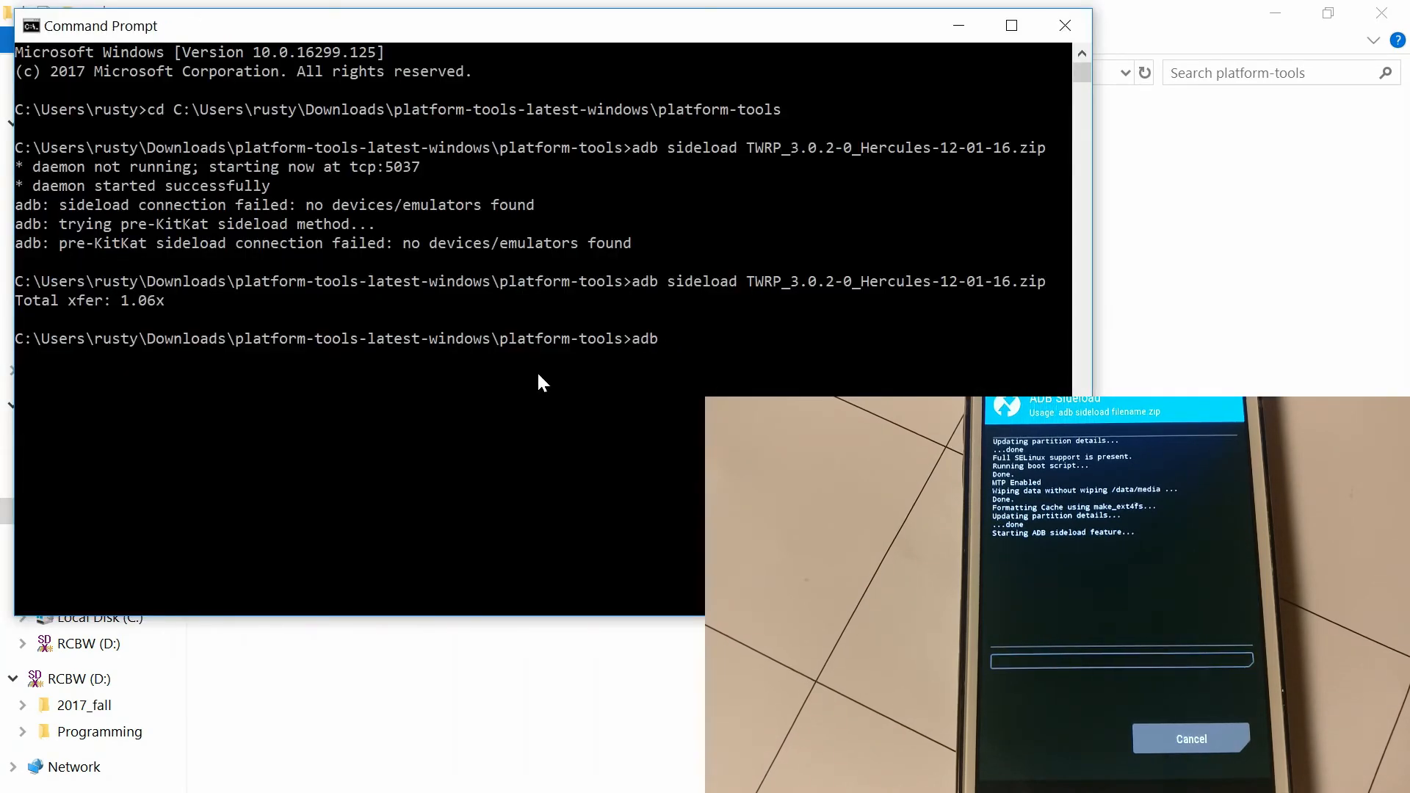
pyautogui.write('sideload lineage-14.1-20171119_112123-UNOFFICIAL-celox.zi')
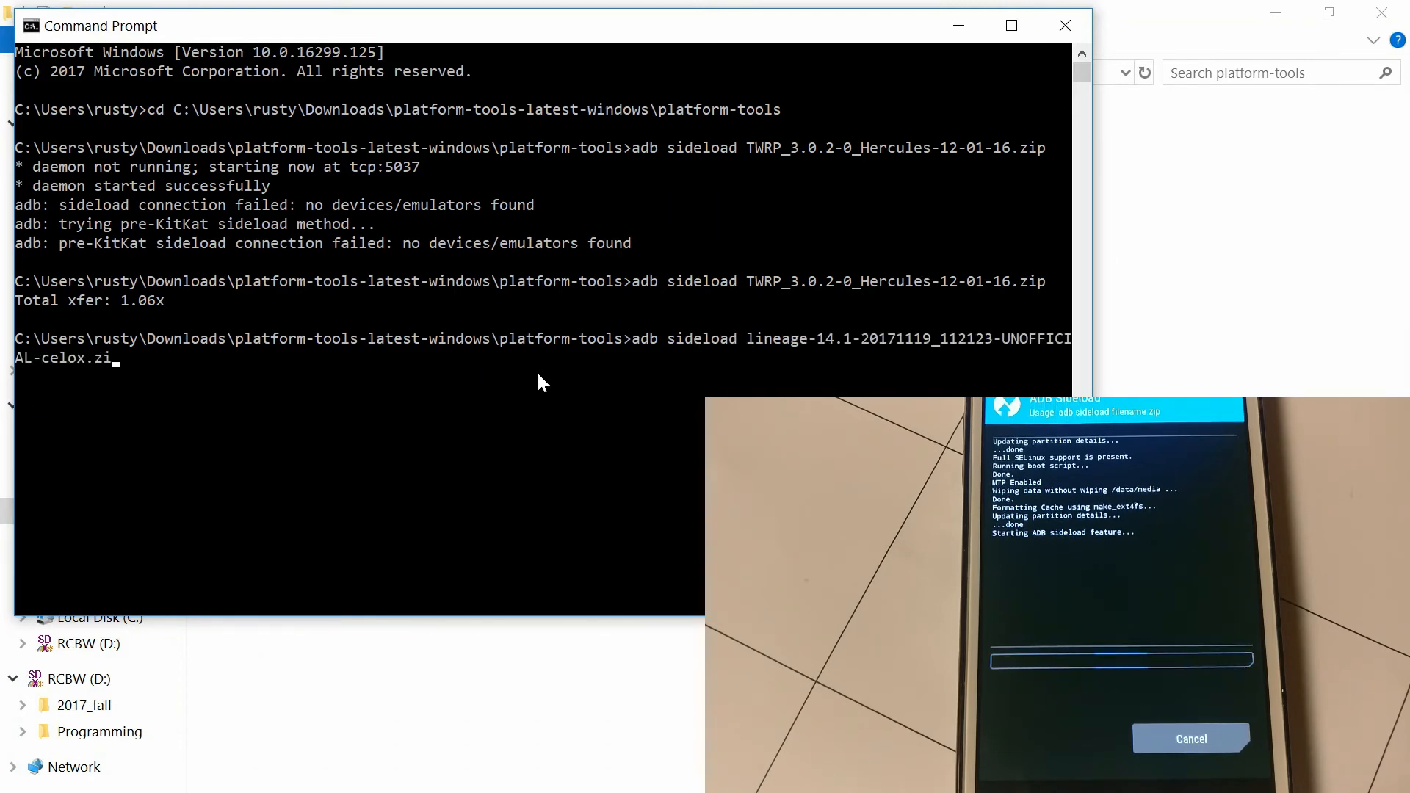
pyautogui.press('enter')
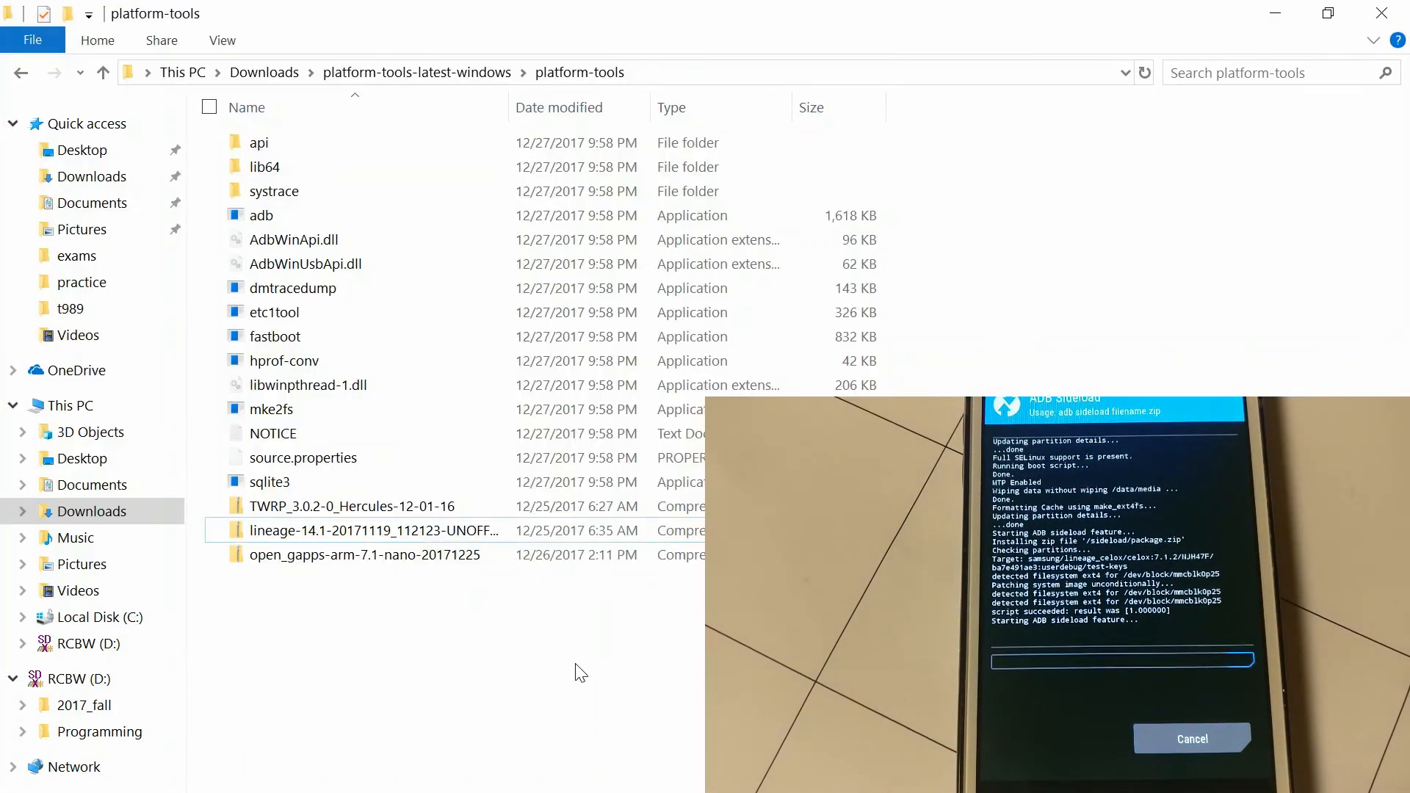
# Sideload the open_gapps-arm-7.1-nano-20171225 zip to the phone with adb sideload.
pyautogui.rightClick(364, 555)
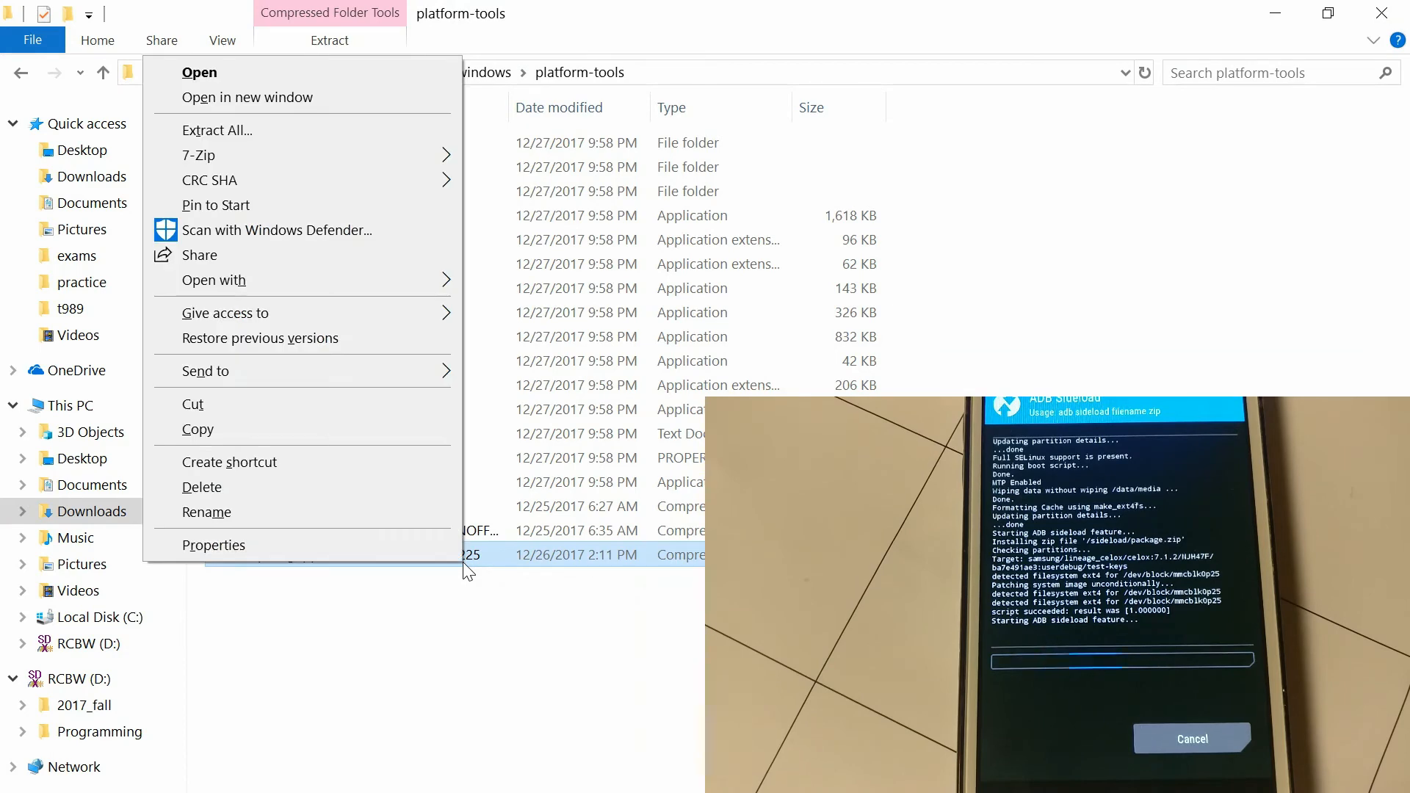
pyautogui.click(205, 511)
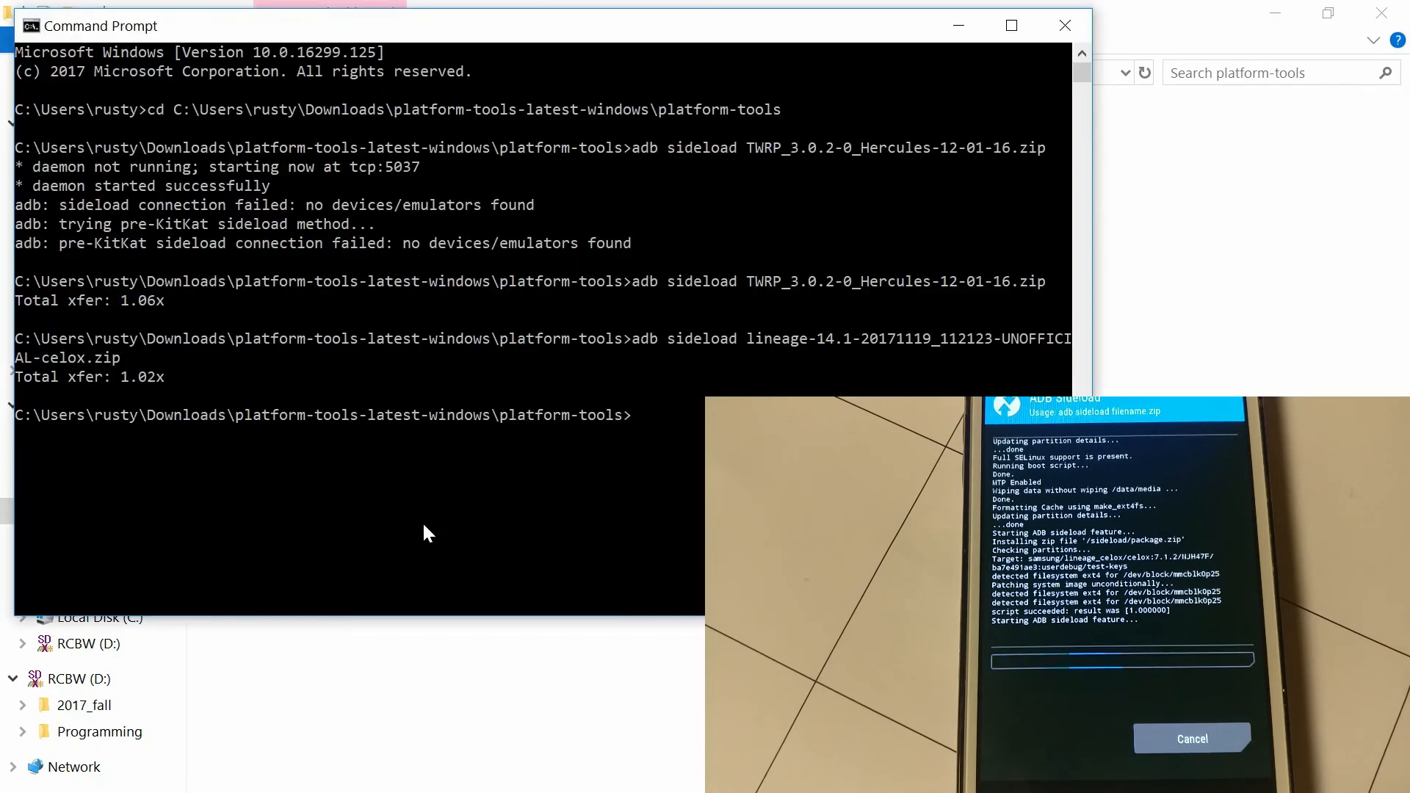
pyautogui.write('adb')
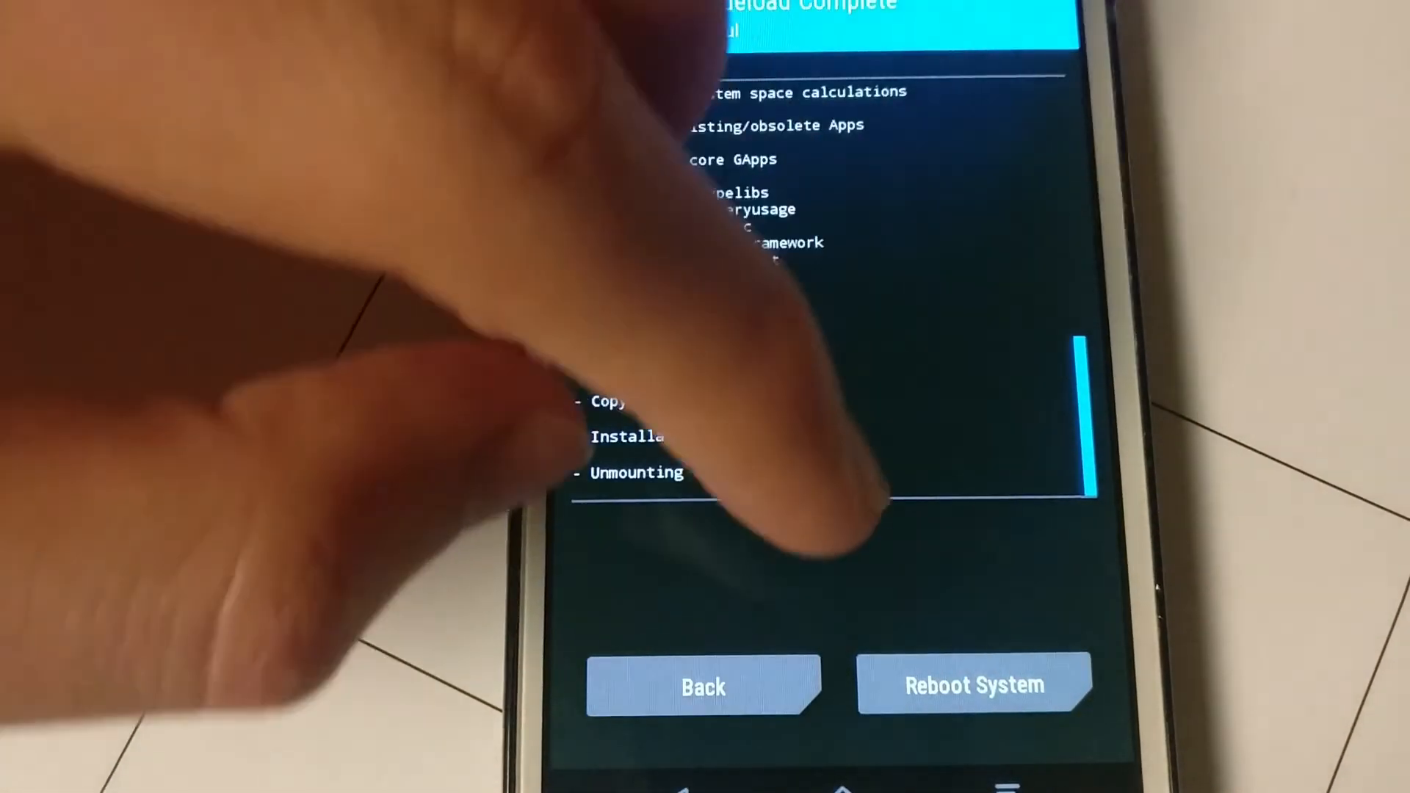
# Reboot the phone from TWRP into the newly installed LineageOS system.
pyautogui.click(974, 687)
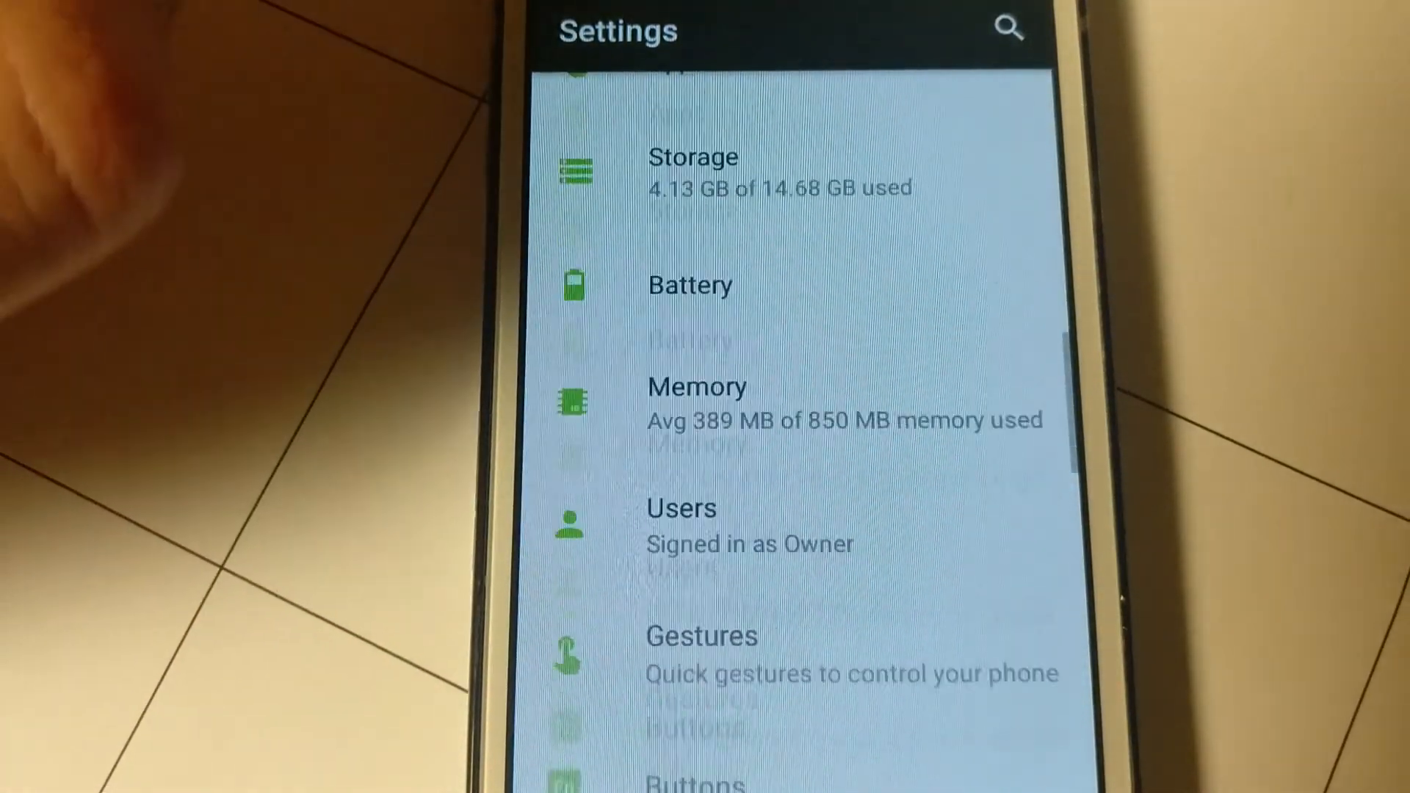
# Check the lineage_celox 7.1.2 build in Phone status, then return to the System section.
pyautogui.scroll(-3)
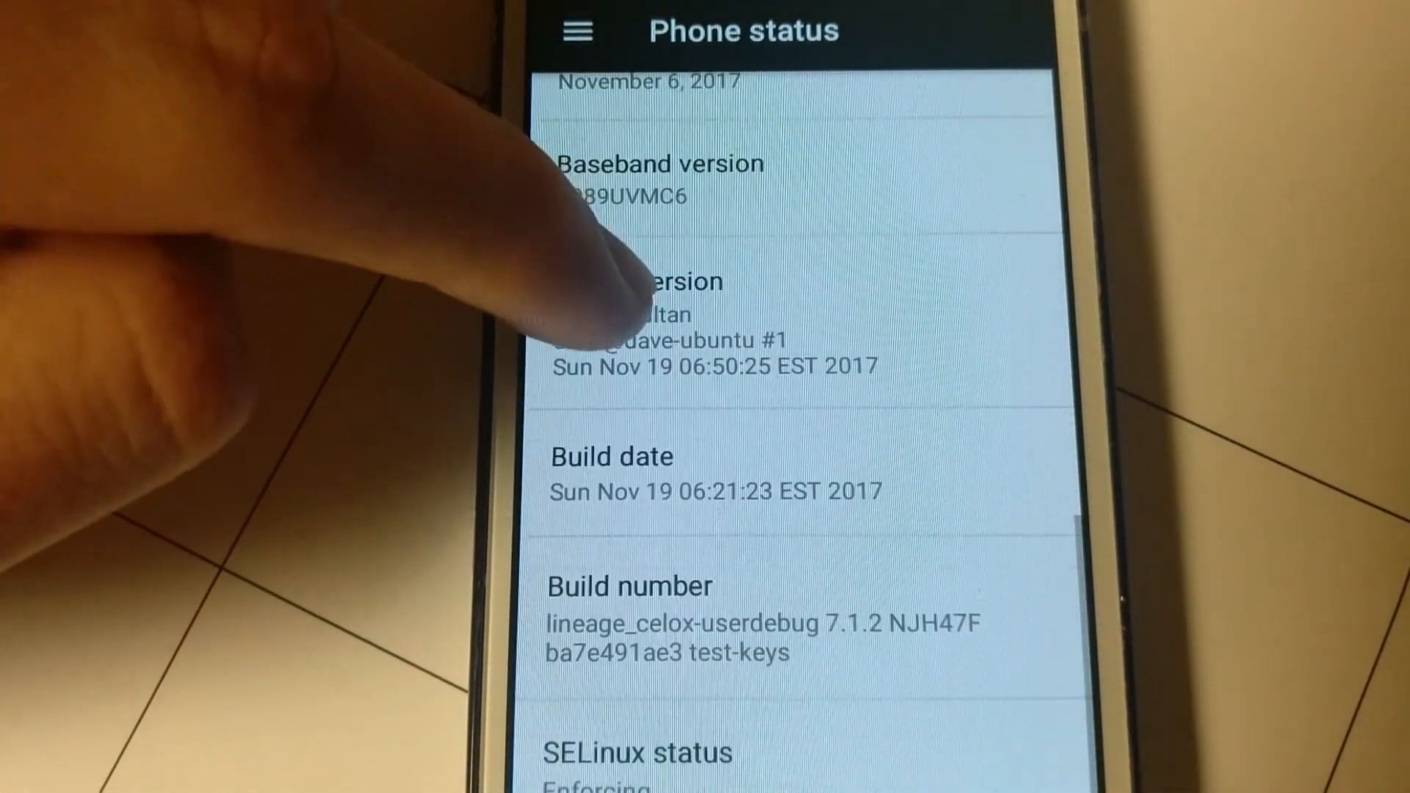
pyautogui.click(631, 617)
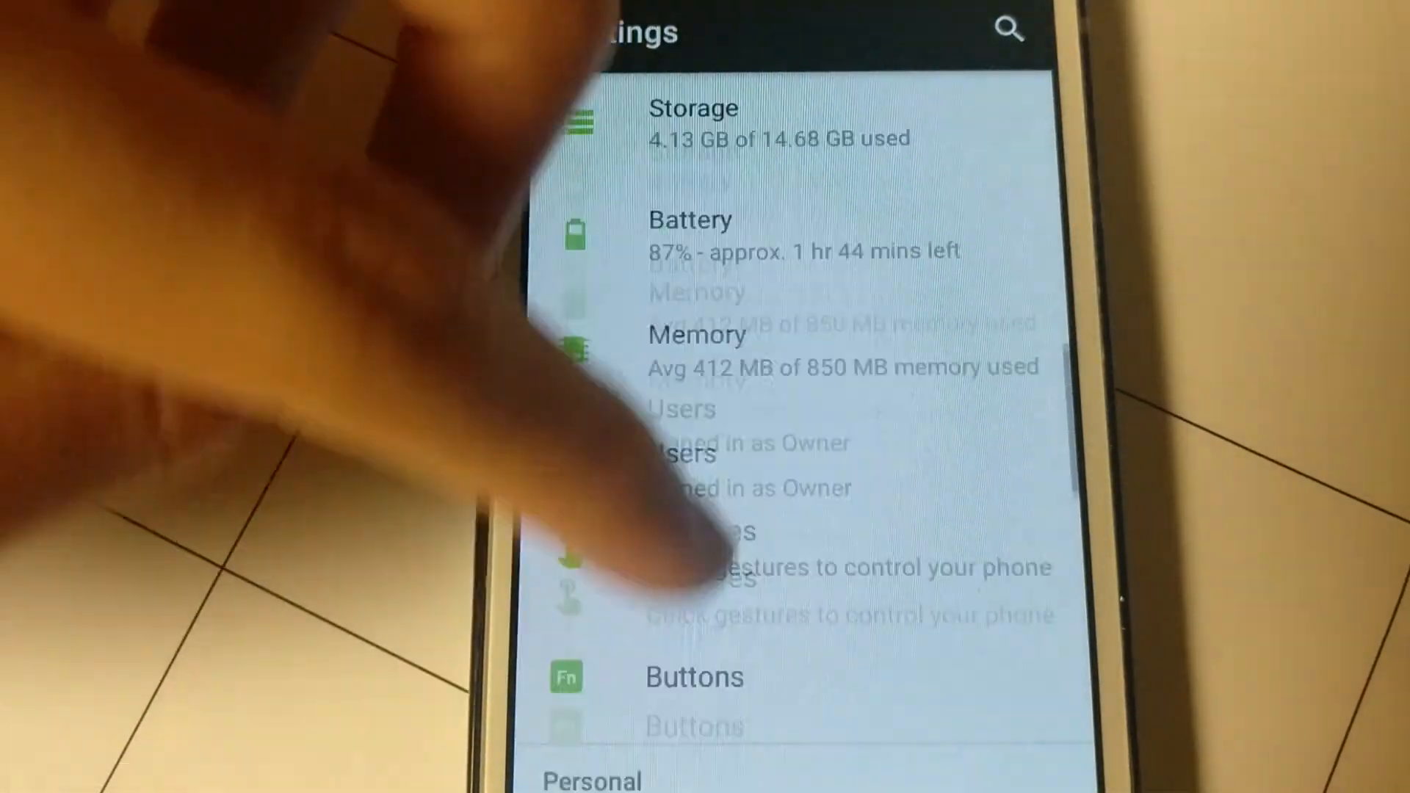
pyautogui.scroll(-3)
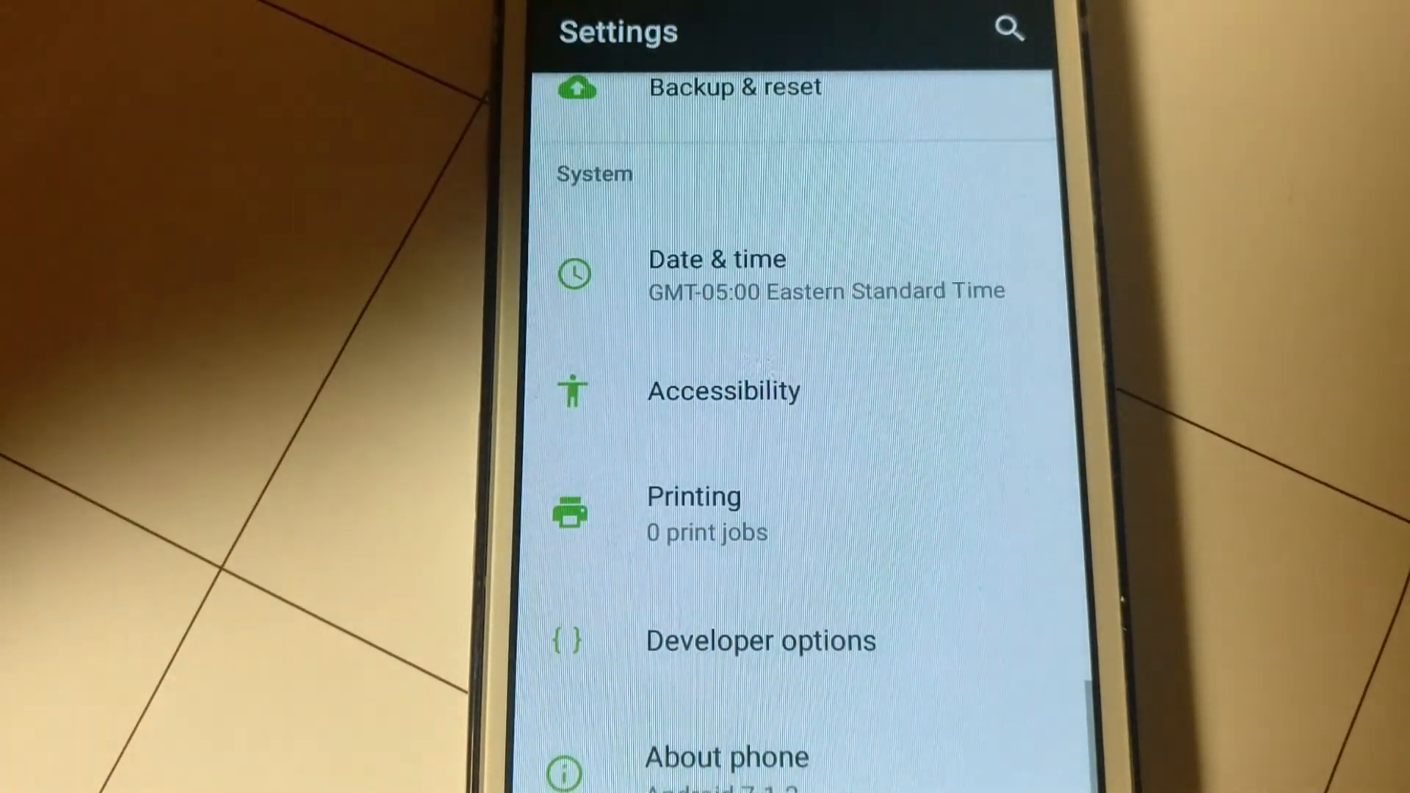
# In Developer options, set Root access to Apps and ADB so the confirmation prompt appears.
pyautogui.click(760, 641)
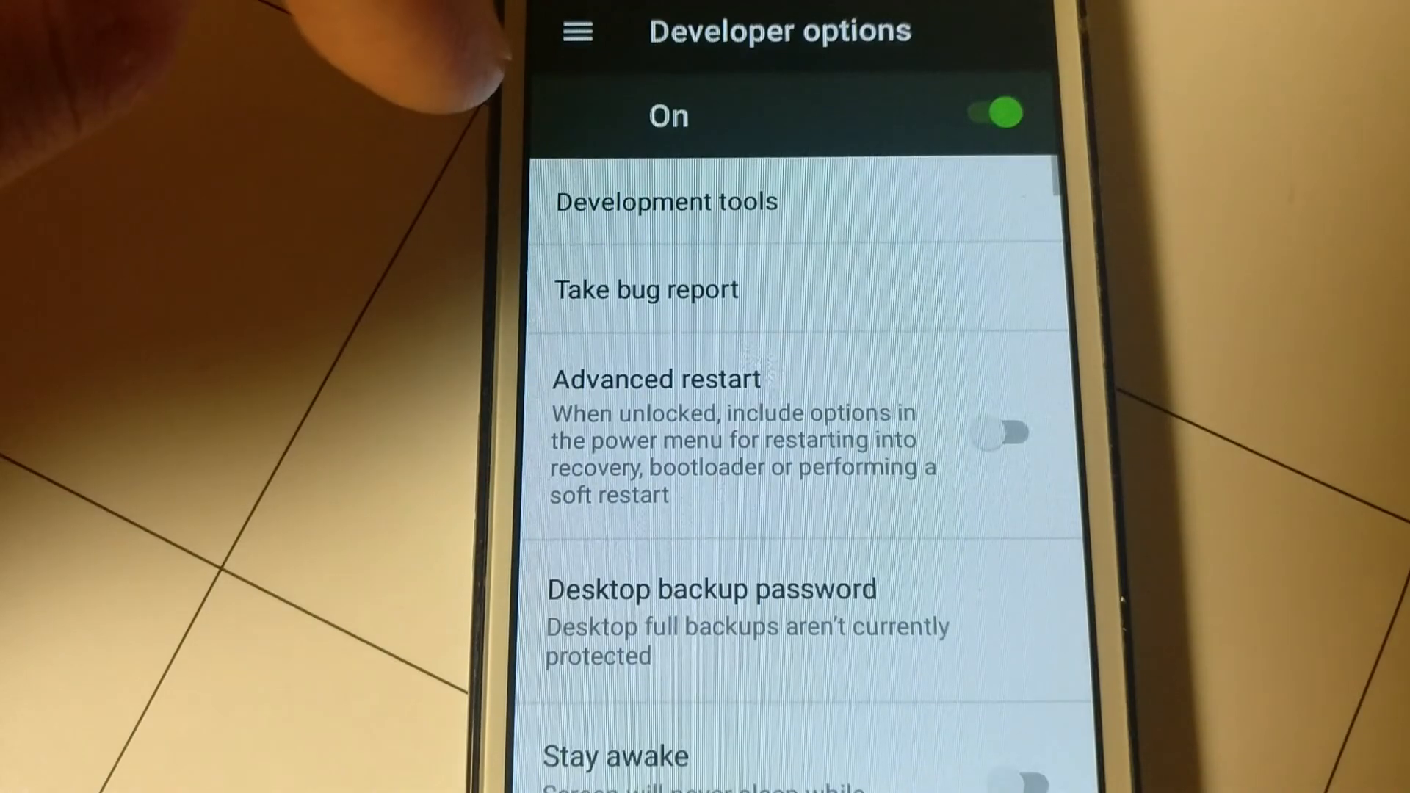
pyautogui.scroll(-3)
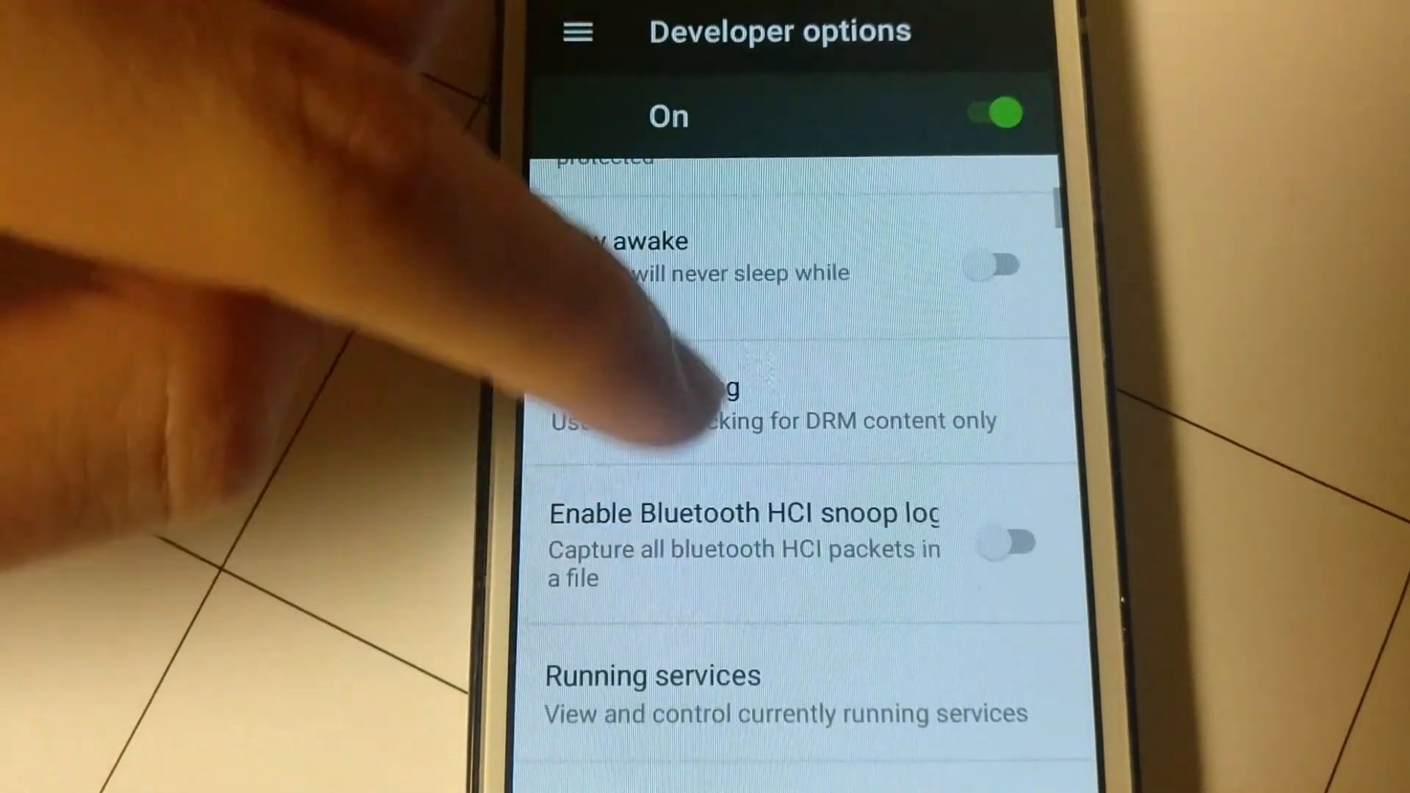
pyautogui.scroll(-3)
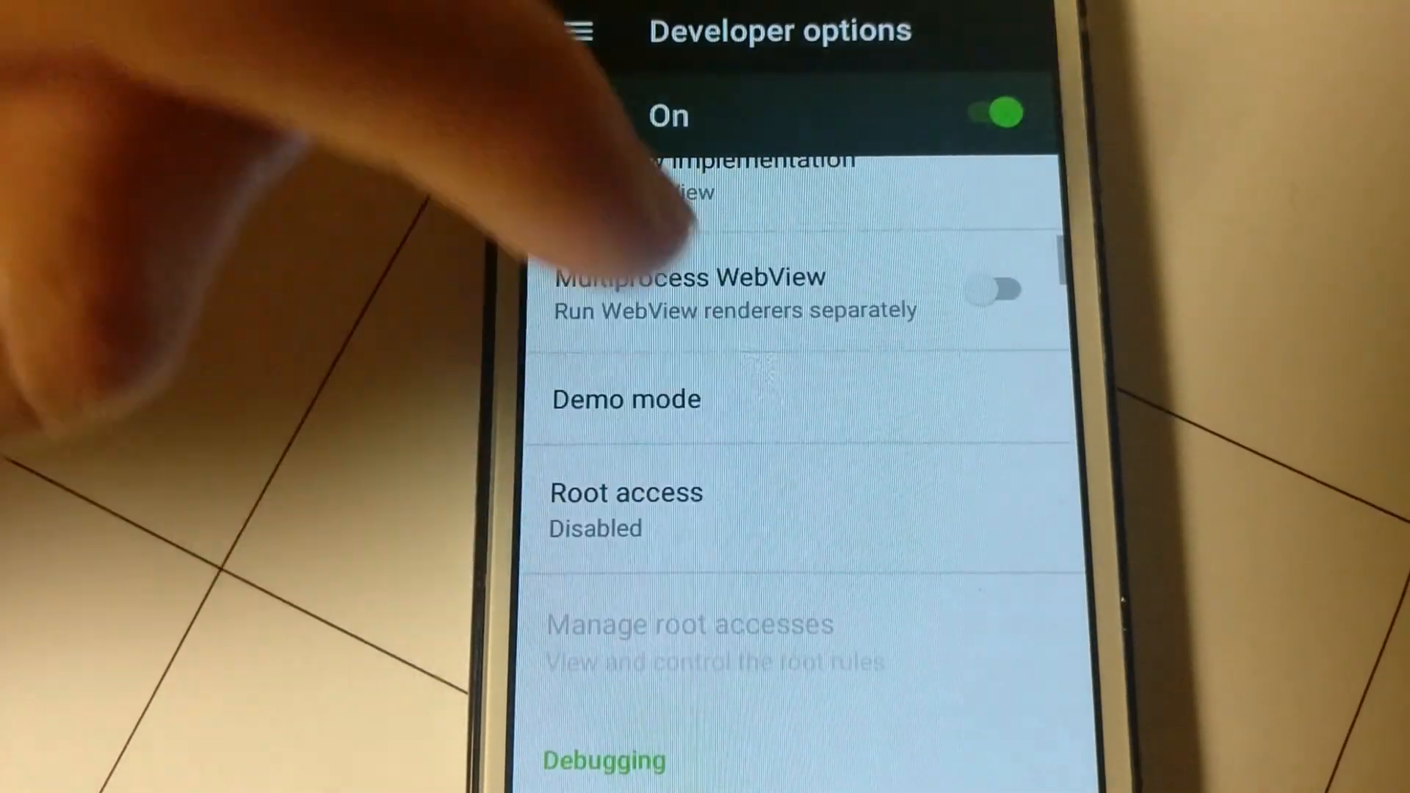
pyautogui.click(626, 493)
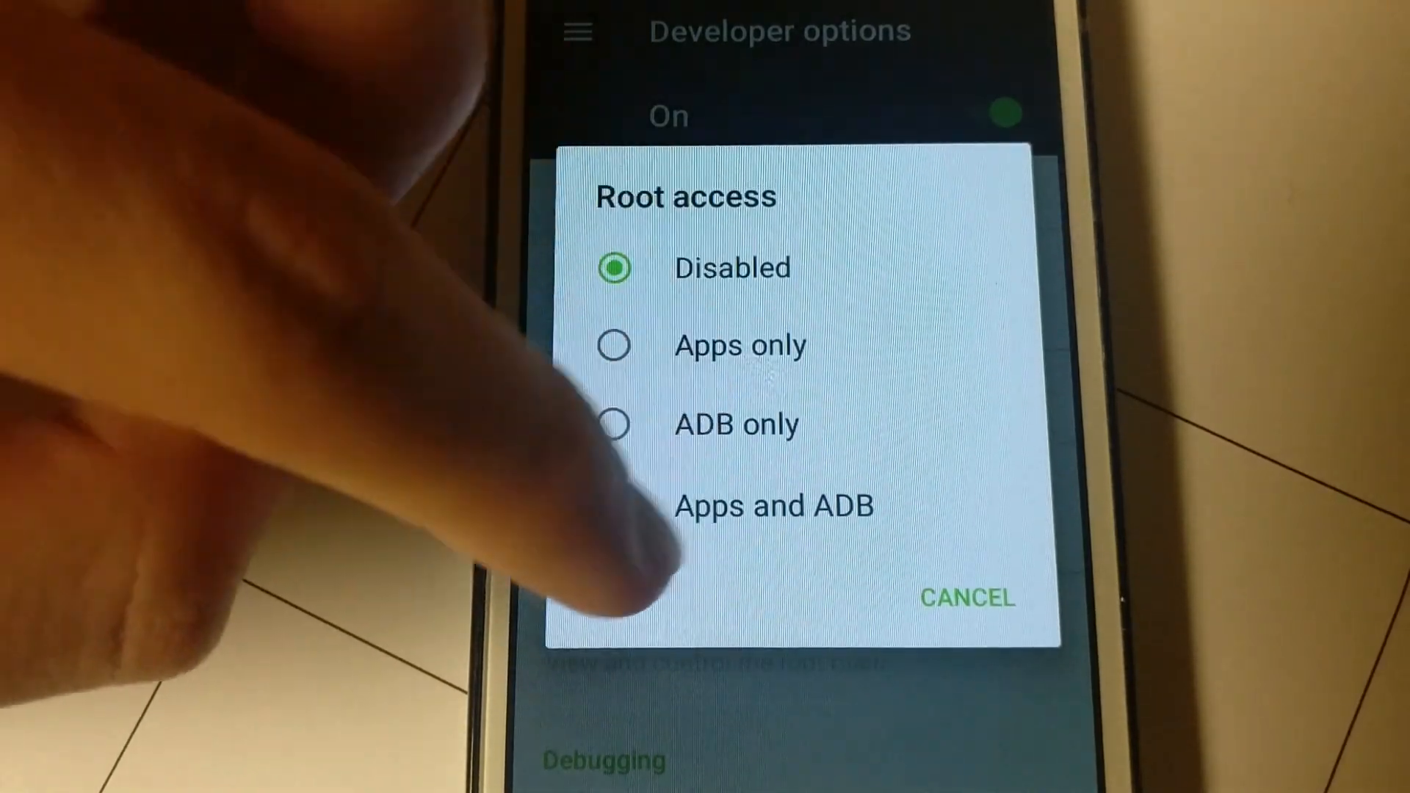
pyautogui.click(771, 504)
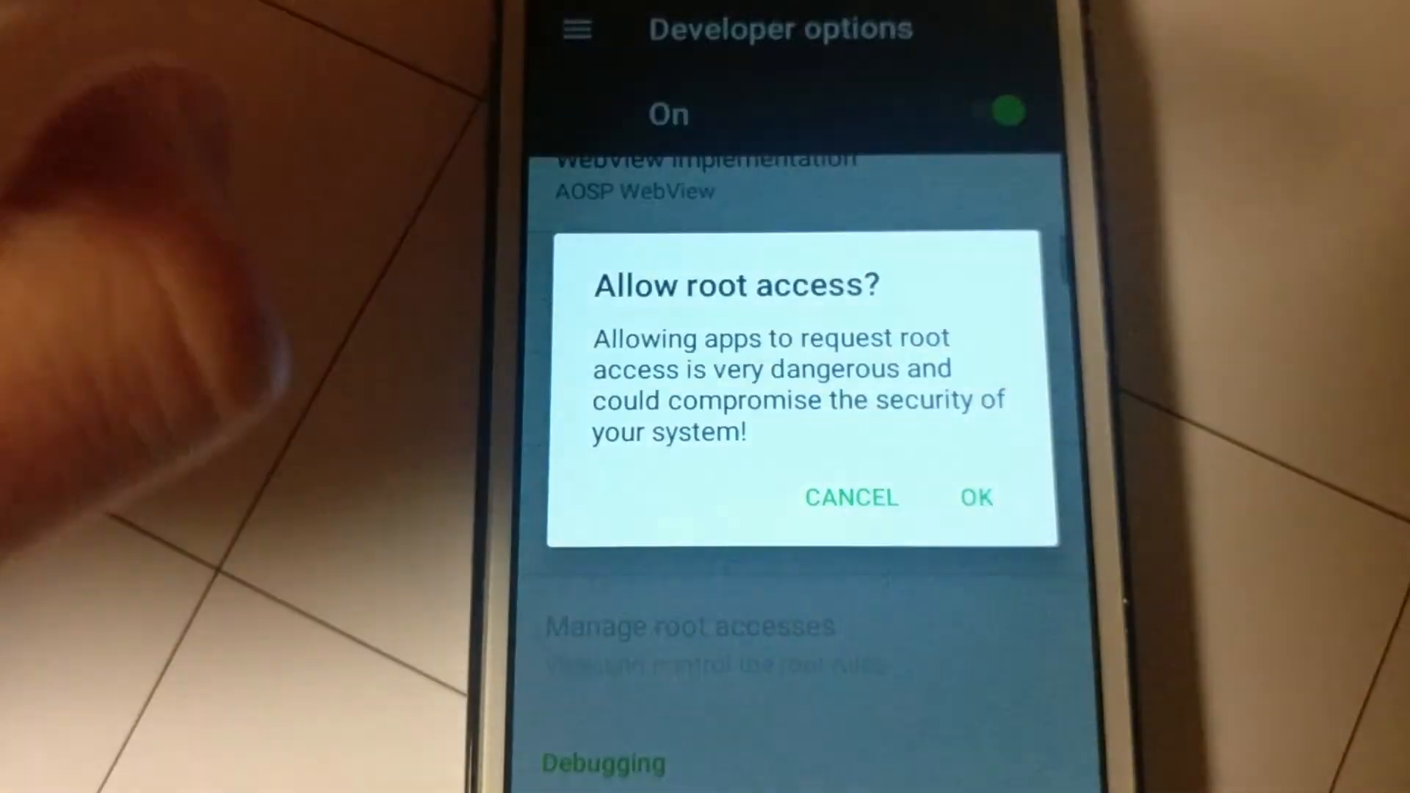